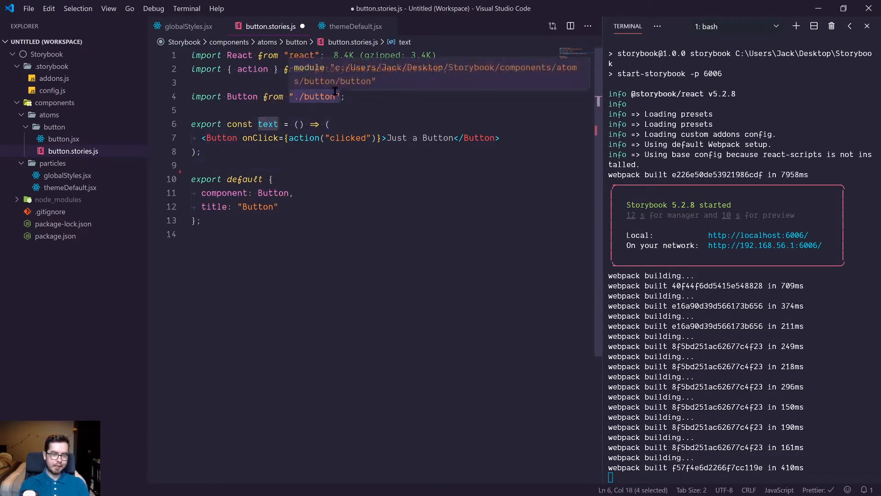
Step: Rename the story to basicButton reading 'Basic button', then bring up the Button component source
text(basicButton)
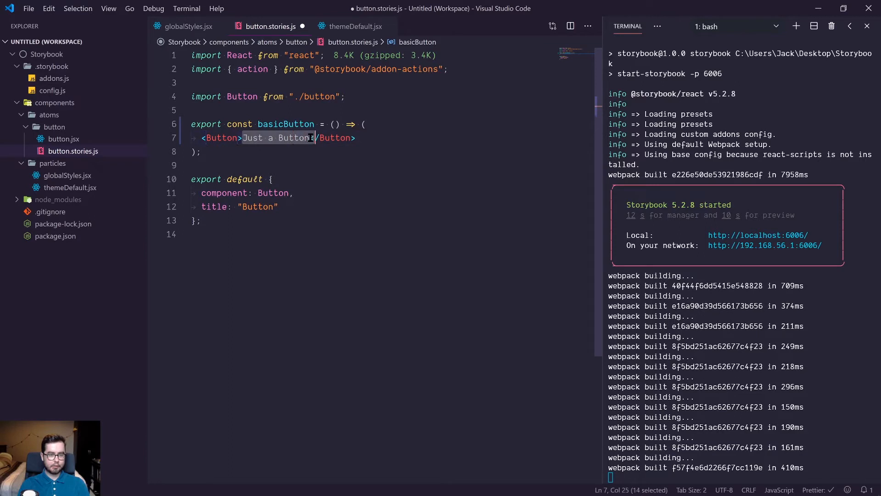
text(Basic)
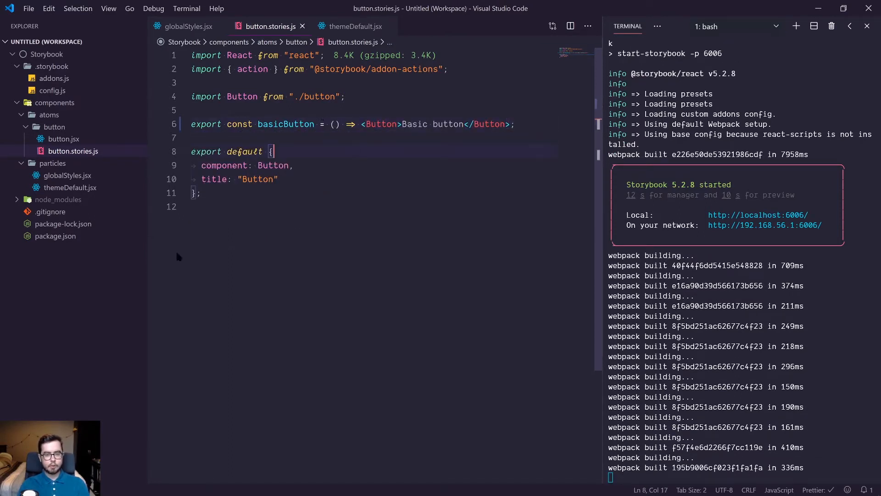
key(alt+tab)
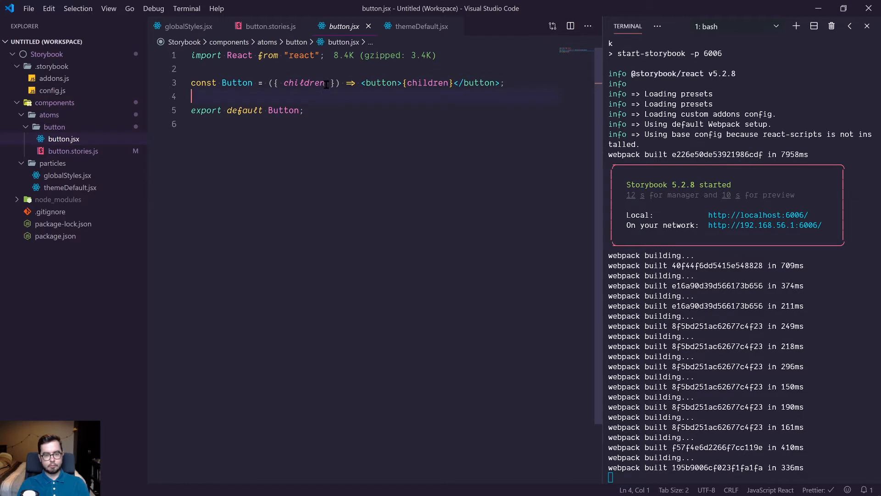
Step: Destructure href and onClick beside children in Button and forward onClick to the rendered button
click(324, 82)
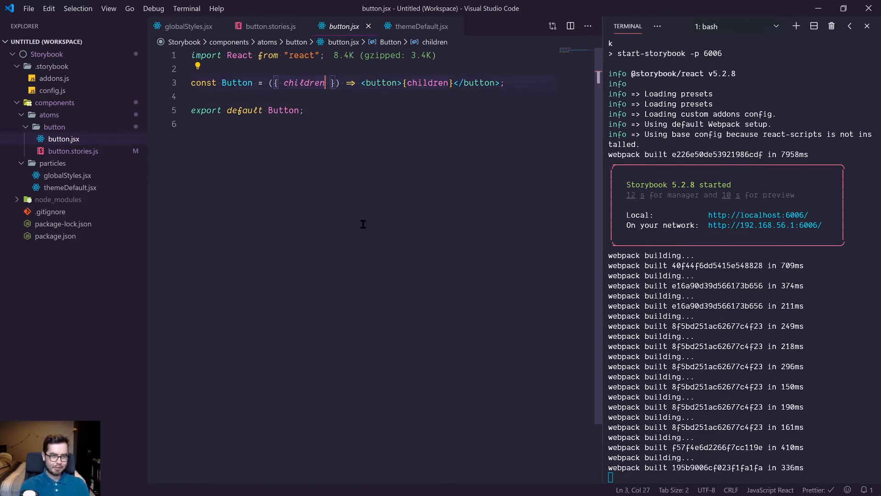
text(, h)
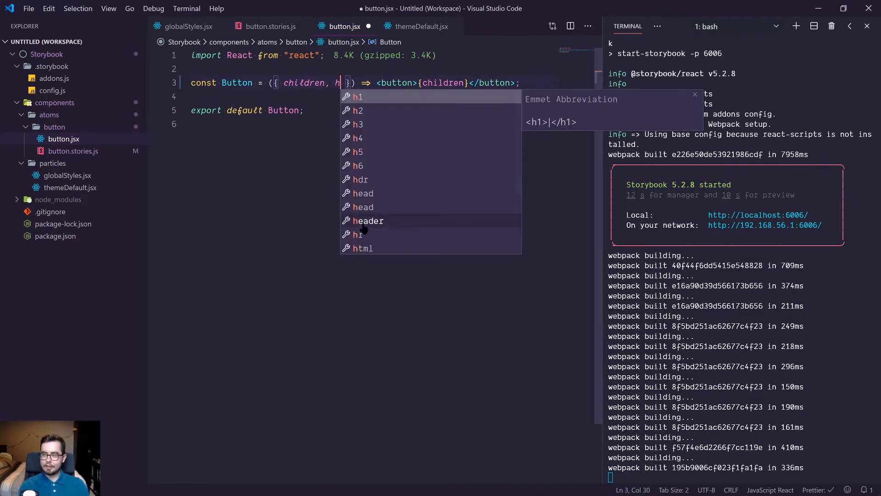
text(ref,)
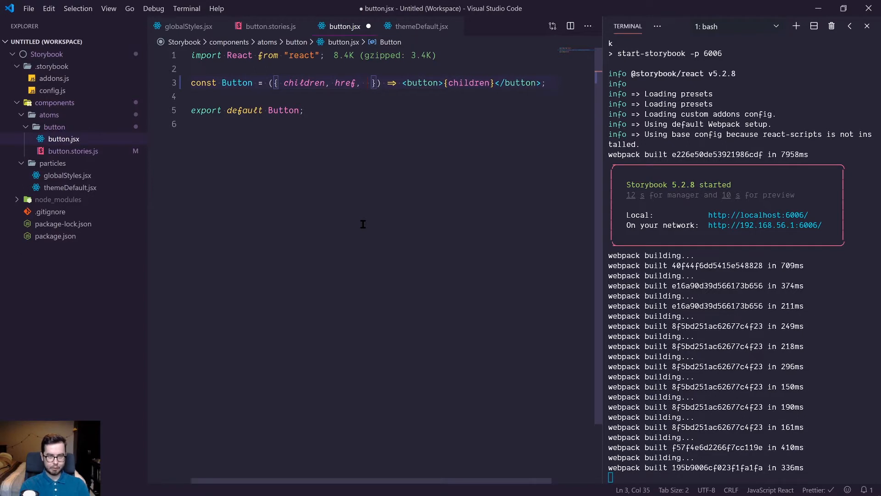
text(onClick)
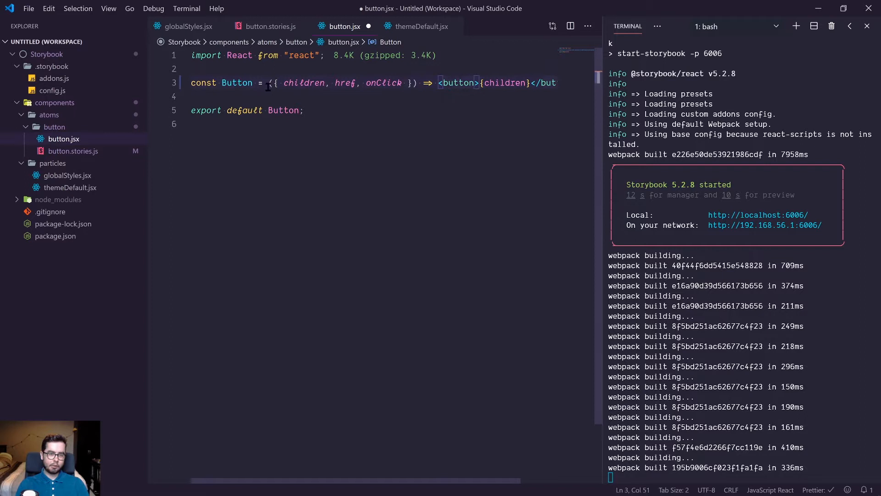
double_click(383, 83)
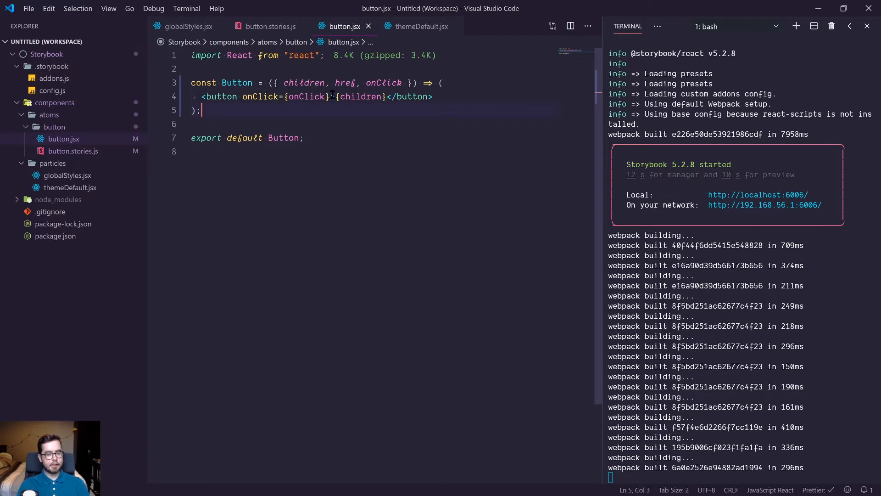
click(268, 27)
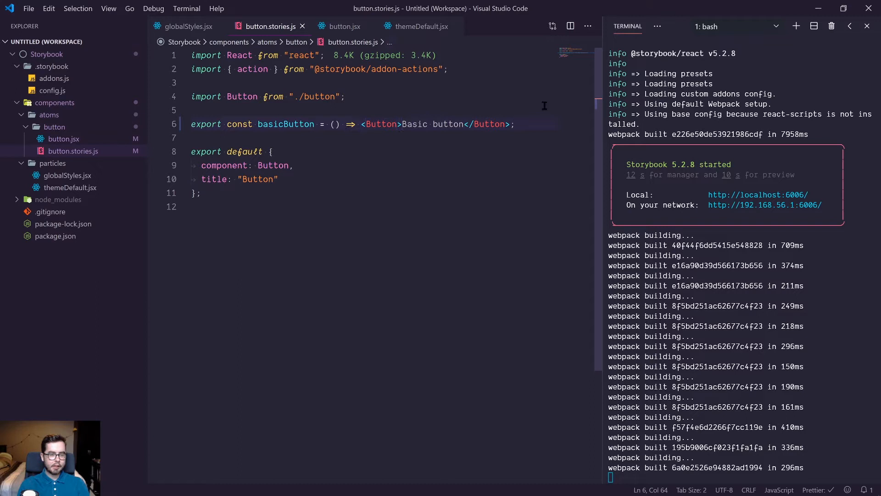
Step: Add an exported functionButton story rendering a Button with onClick alert("Hello") and text 'Function button'
text(export)
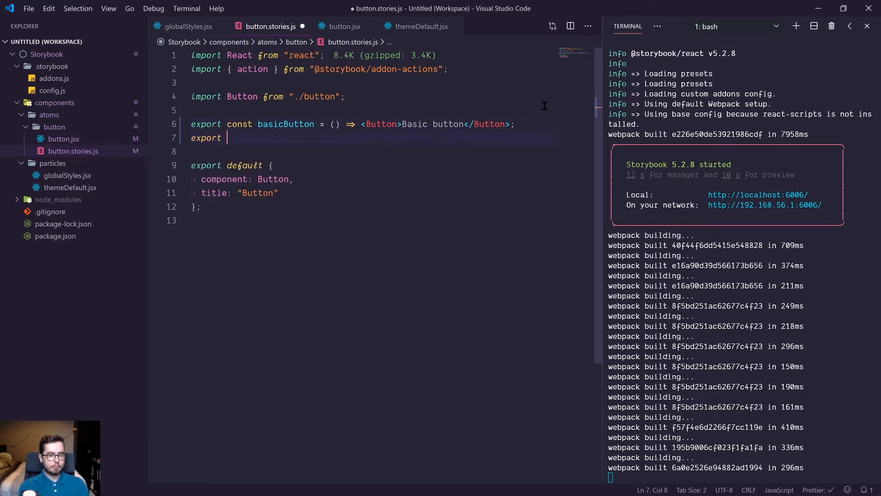
text(cons)
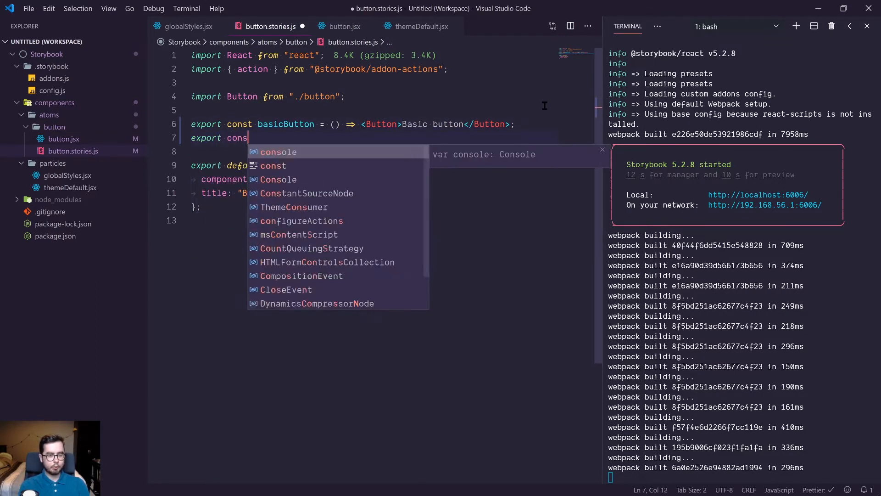
text(function)
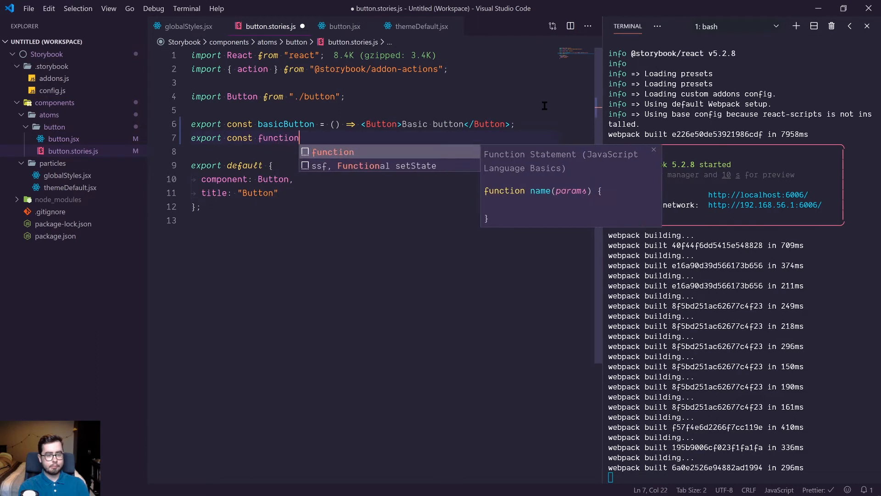
text(Button = () =)
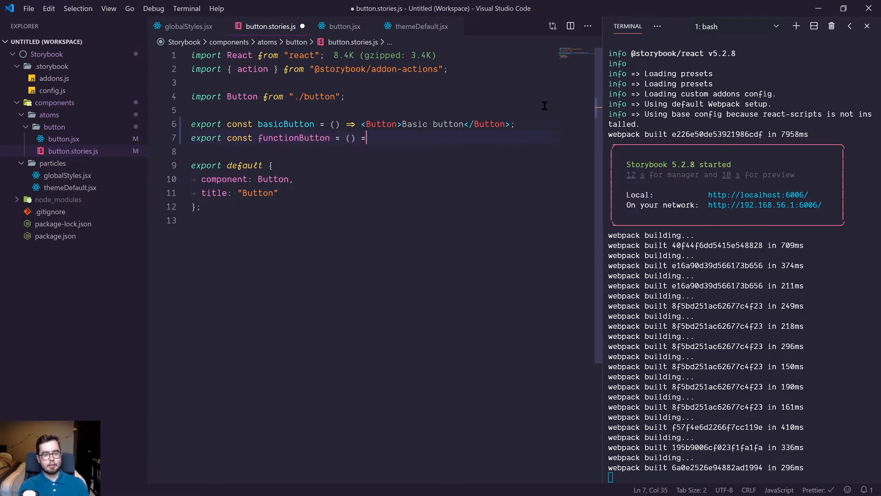
text(<)
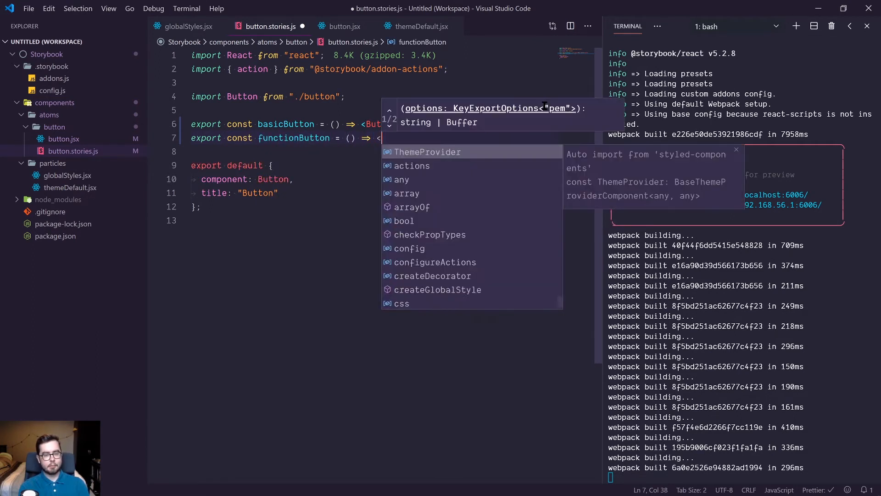
text(Button)
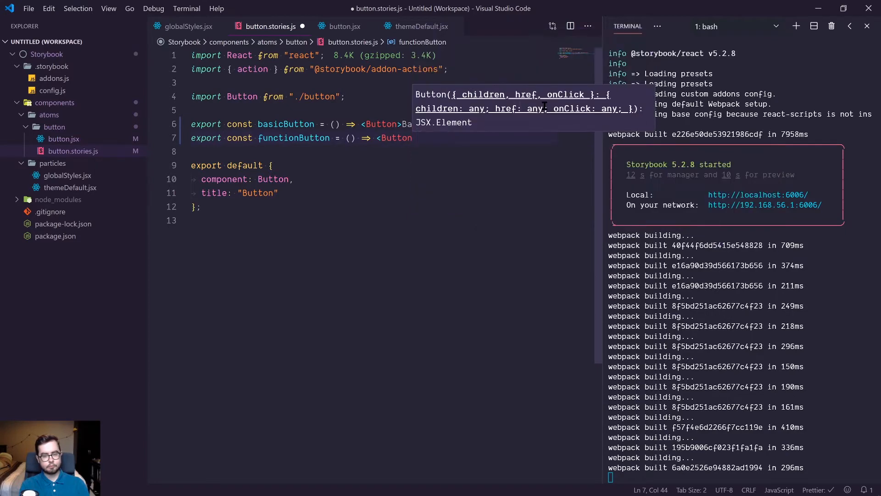
text(onClick={aler)
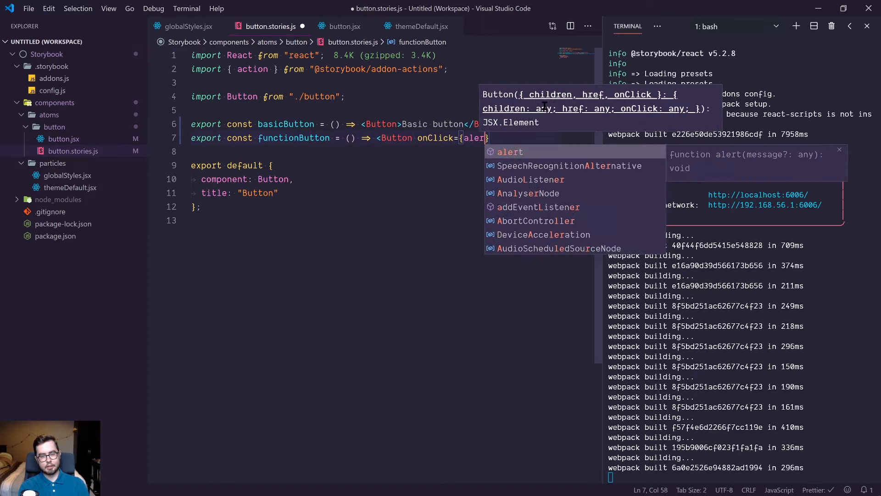
text(("Hello"))
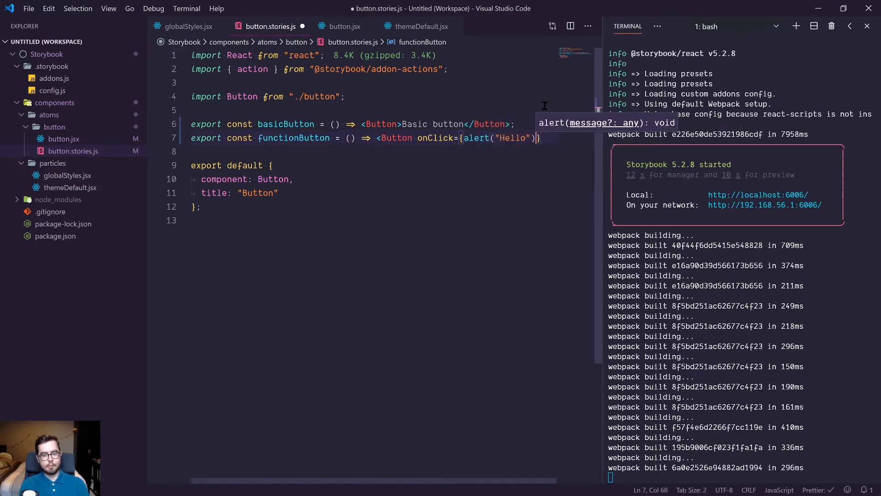
text(>Fu)
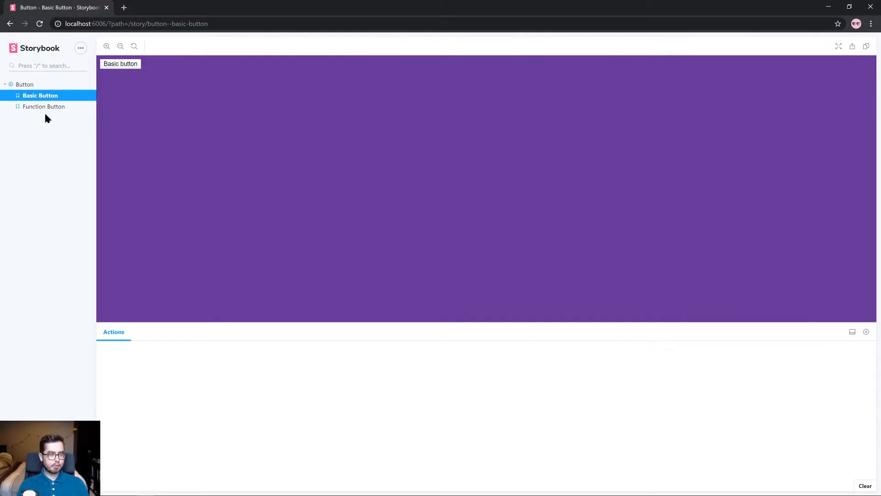
Step: View the Function Button story in Storybook, dismiss its Hello alert and return to the editor
click(43, 106)
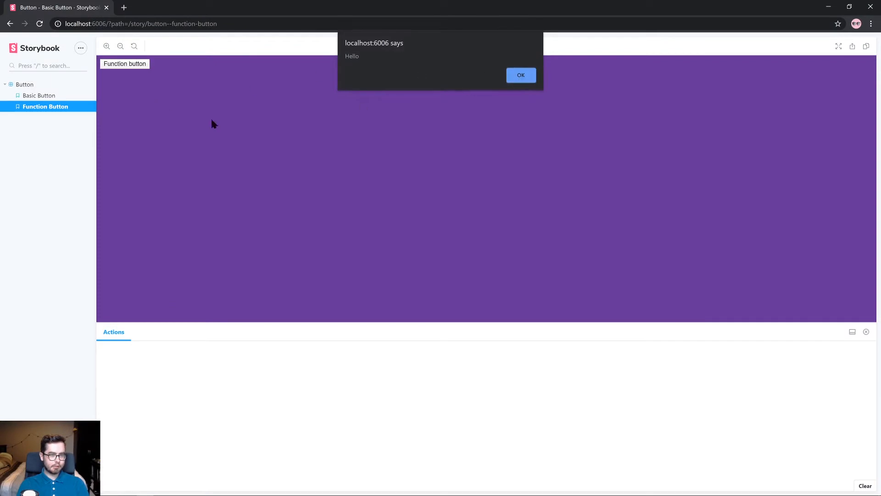
click(519, 75)
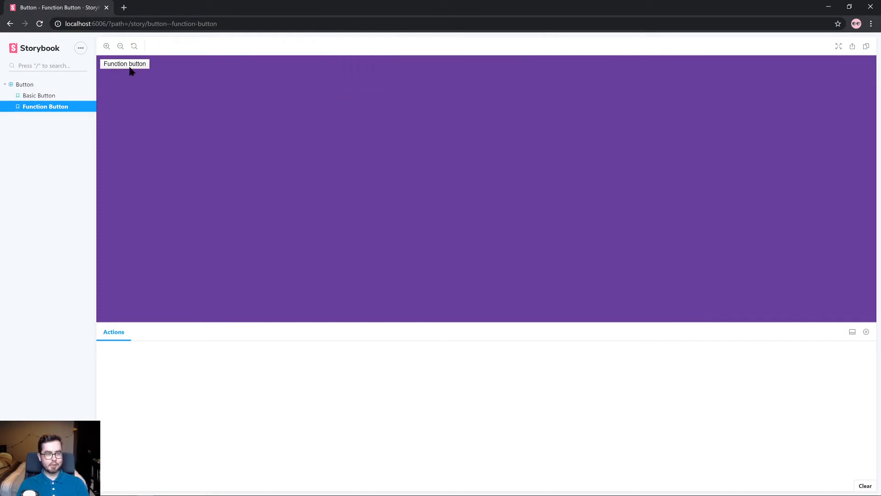
mouse_move(145, 72)
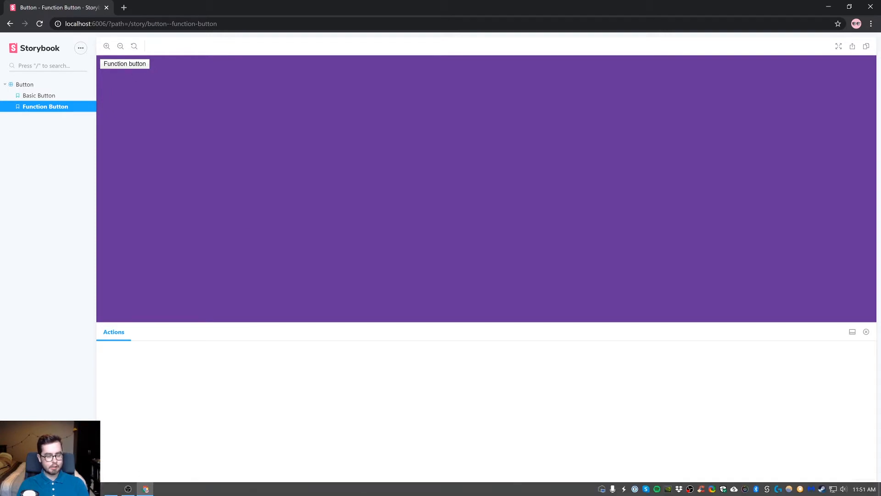
click(145, 488)
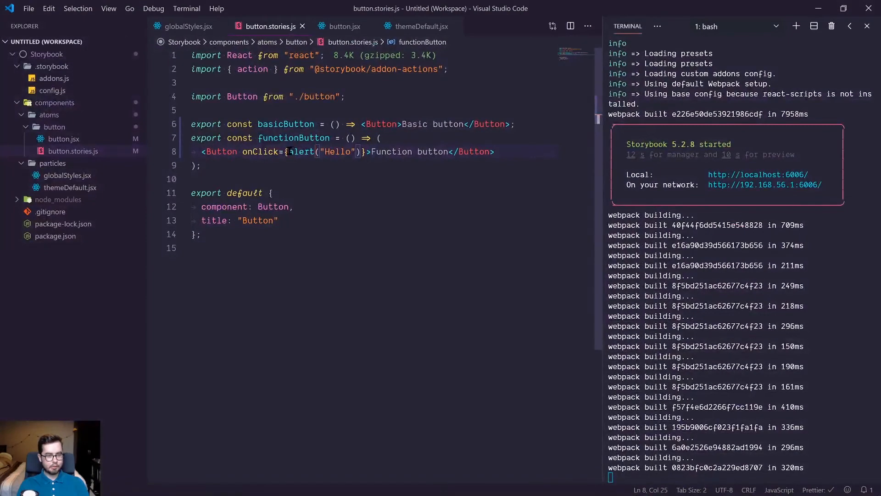
Step: Replace the inline alert with a buttonClicked handler calling e.preventDefault() and alert("Hello")
drag(288, 151, 358, 152)
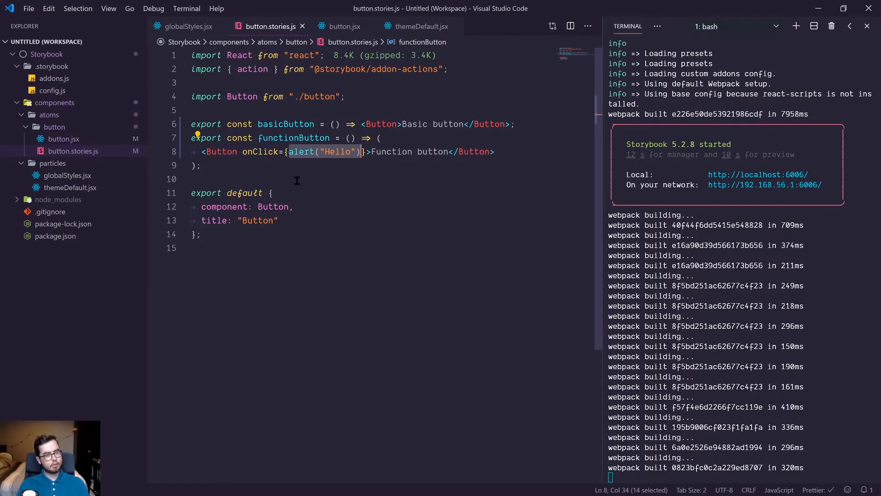
key(Delete)
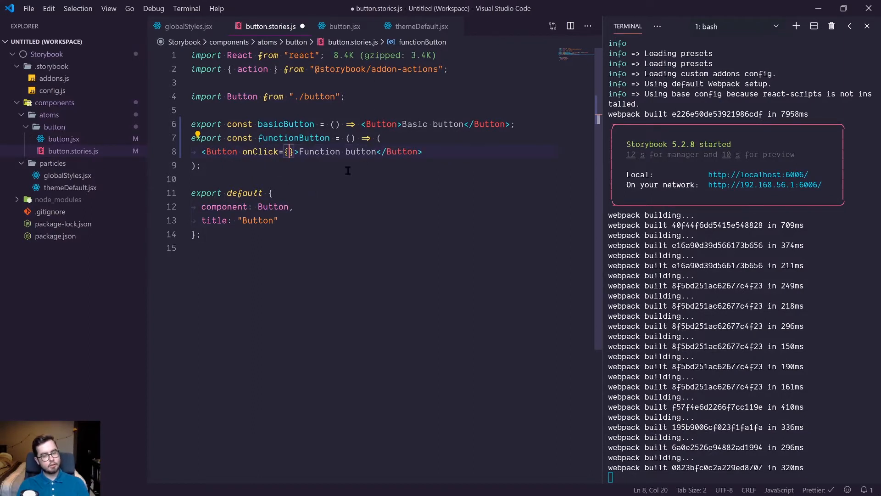
text(e =)
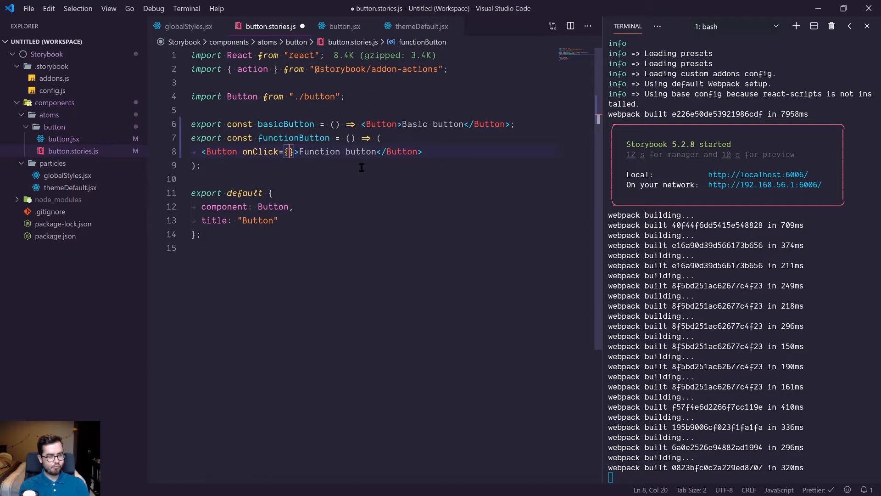
text(buttonClicked)
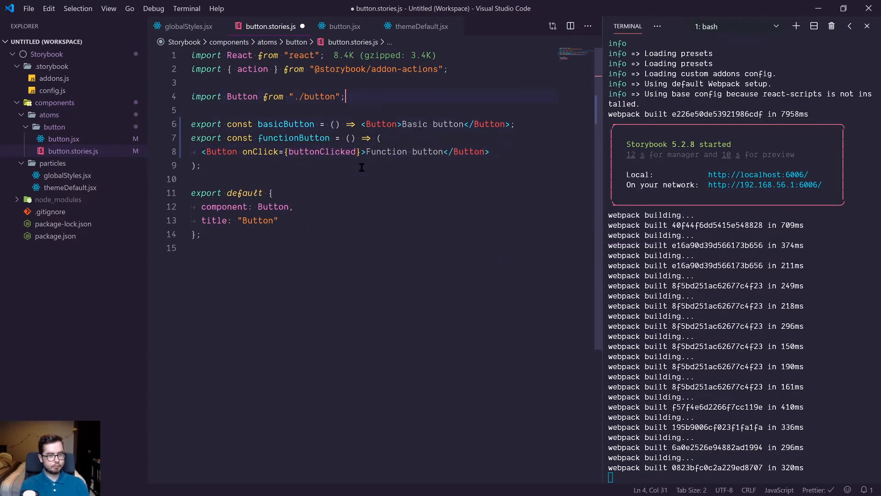
text(const button)
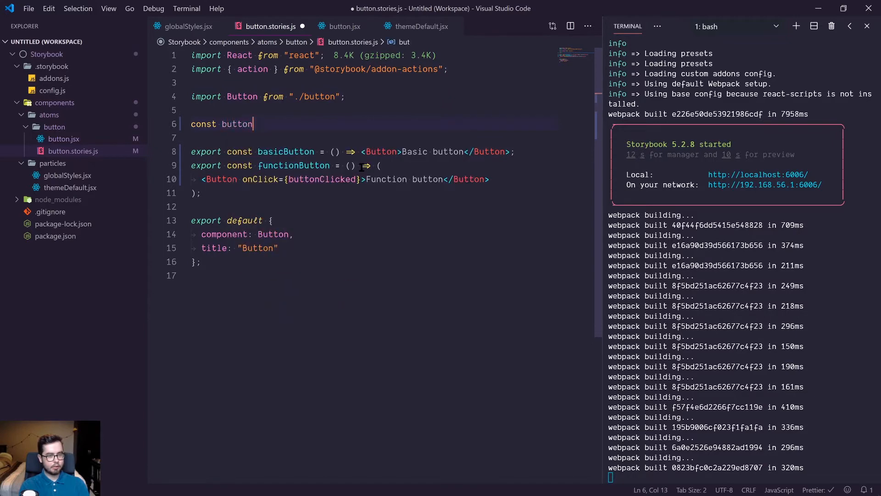
text(Clicked = e => {)
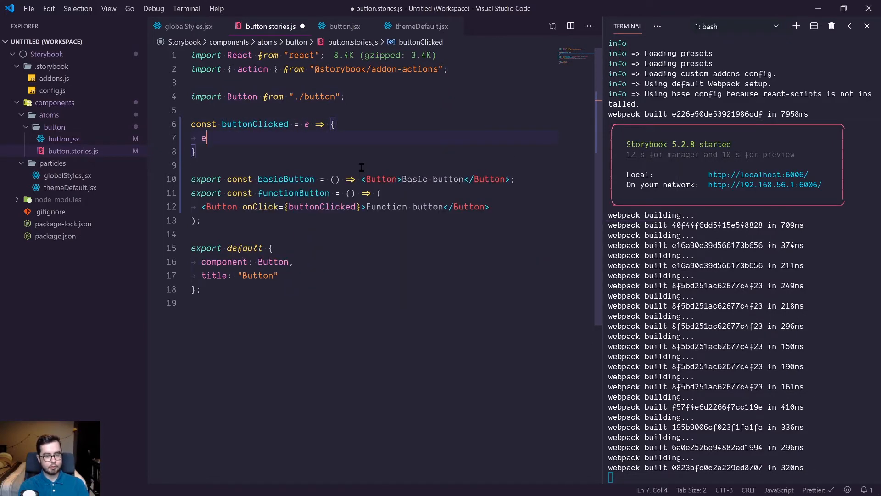
text(.preventDefau)
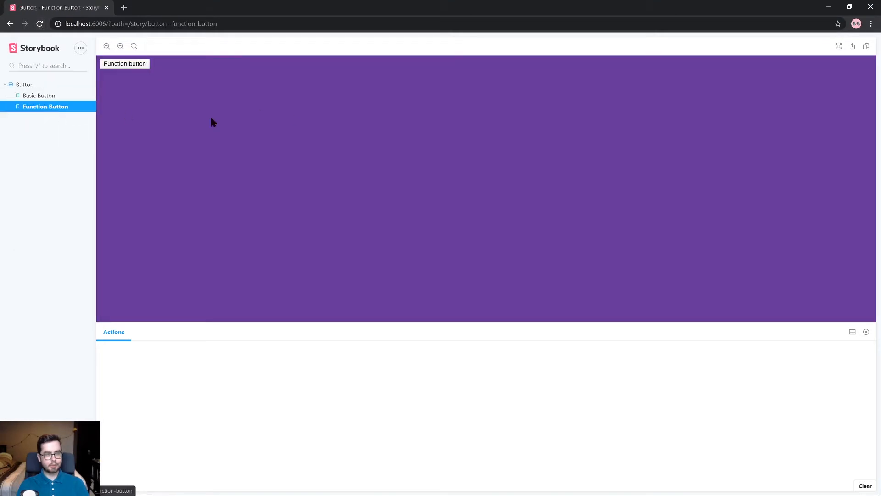
Step: Press the Function button in its story and dismiss the resulting Hello alert
click(124, 64)
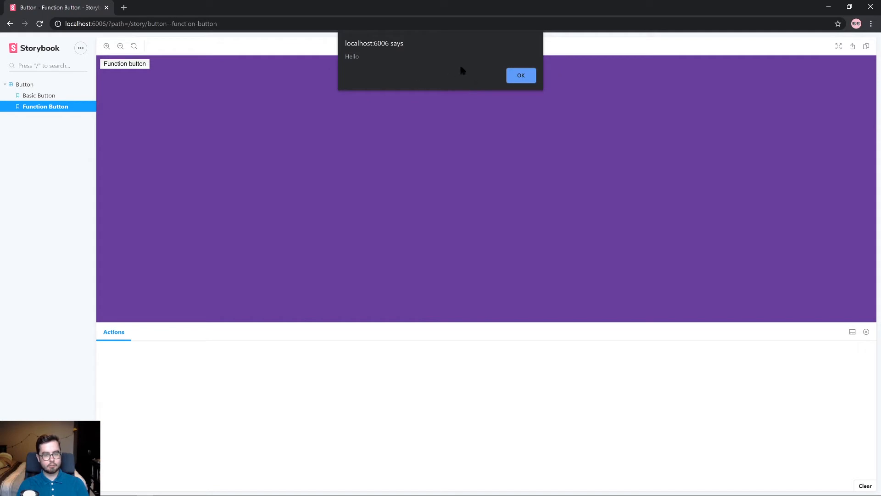
click(520, 75)
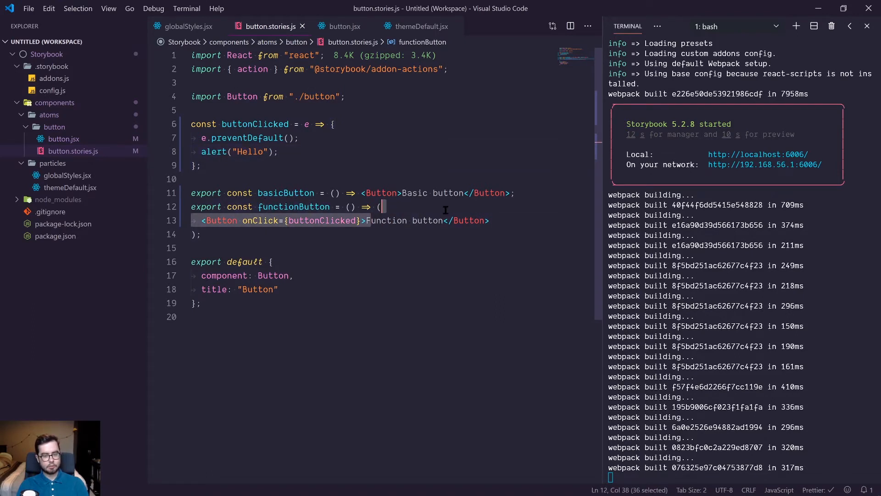
Step: Return to button.jsx and select the href prop in the destructuring
click(343, 26)
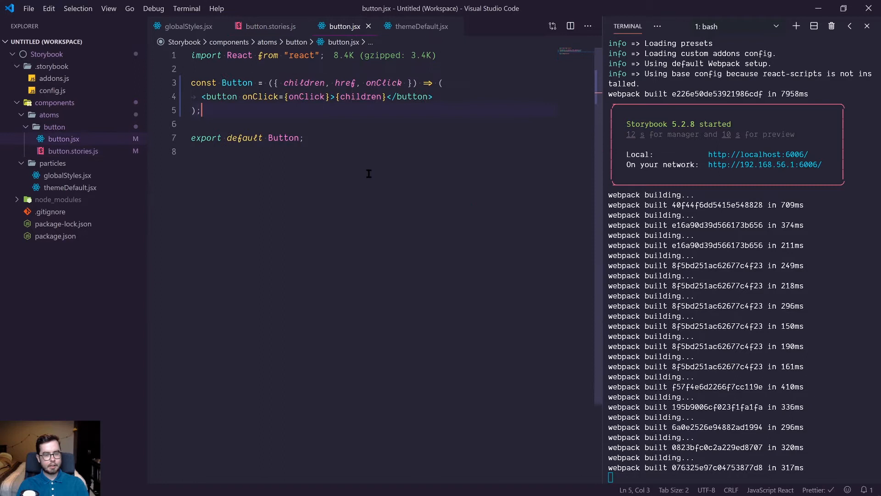
double_click(344, 82)
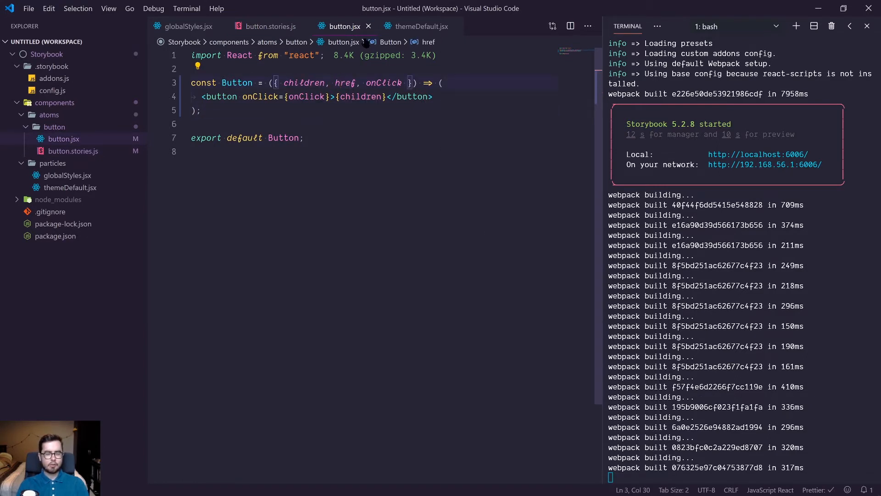
mouse_move(460, 131)
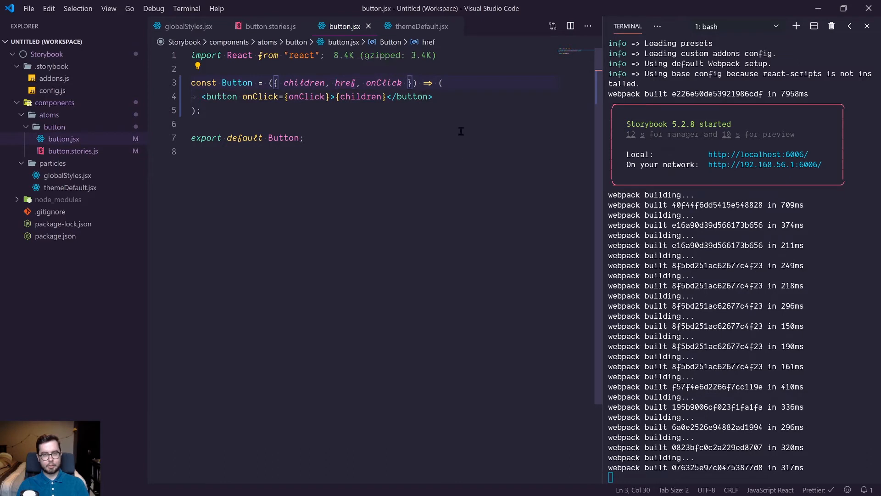
mouse_move(453, 164)
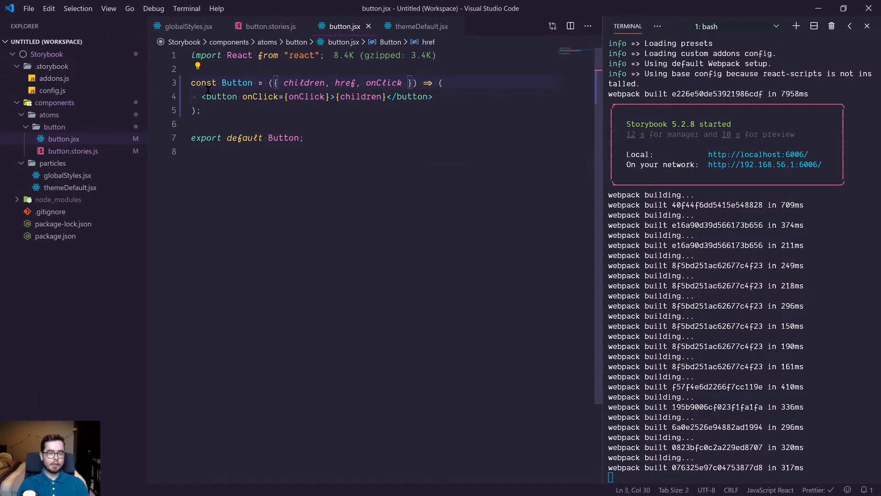
mouse_move(477, 229)
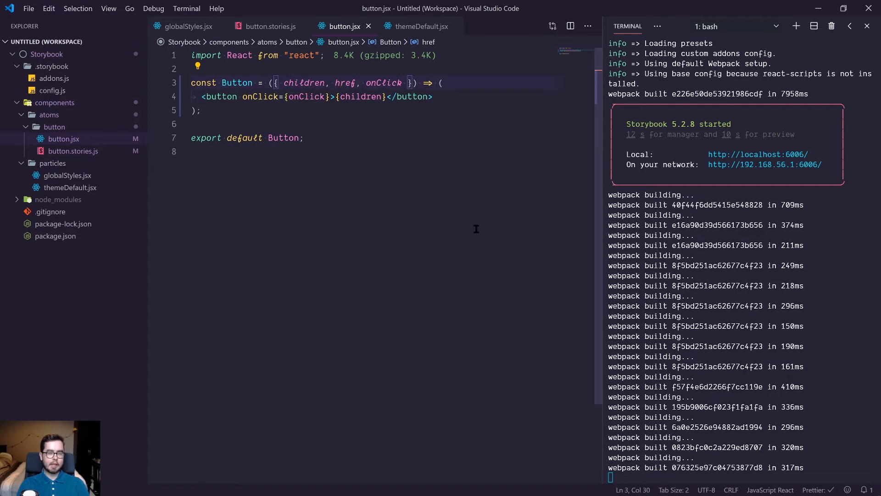
mouse_move(421, 210)
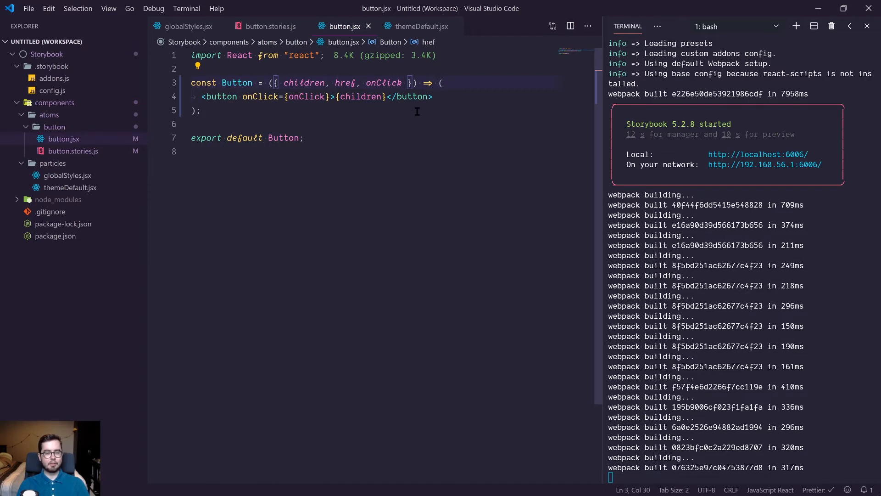
mouse_move(439, 89)
text({)
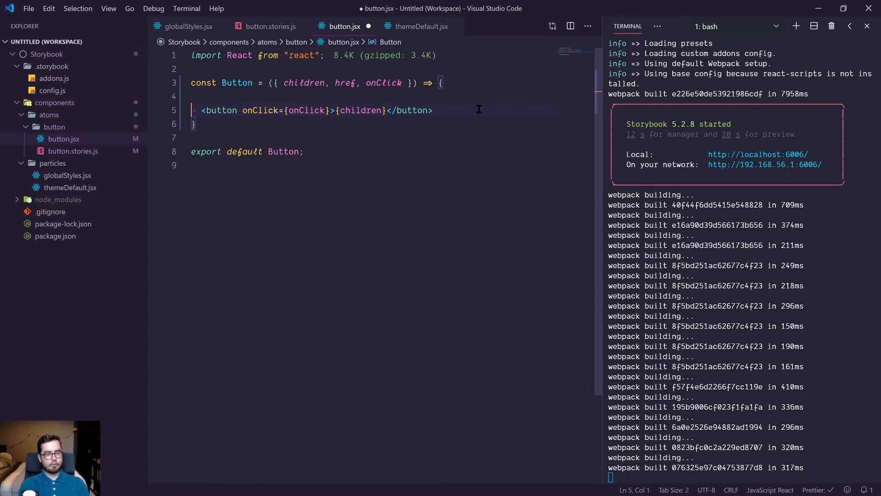
Step: Make Button return a button with onClick if !href, otherwise an anchor with href={href} wrapping children, and save
text(return)
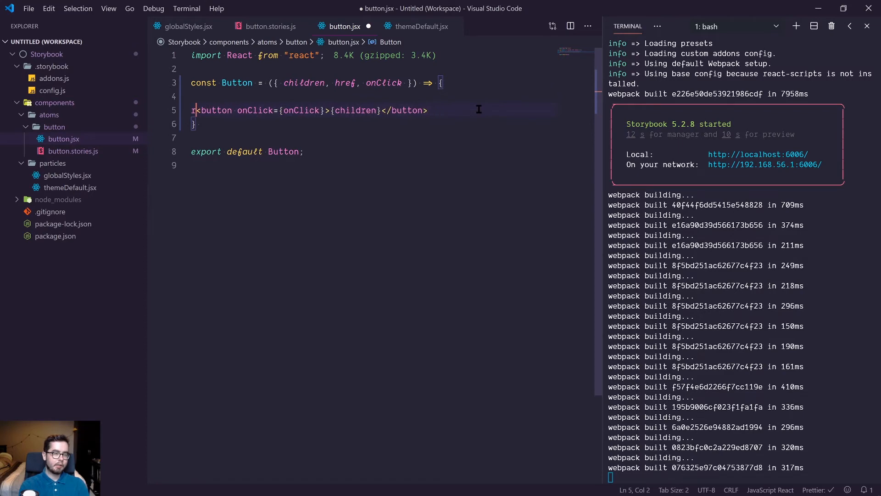
text(if(!href)
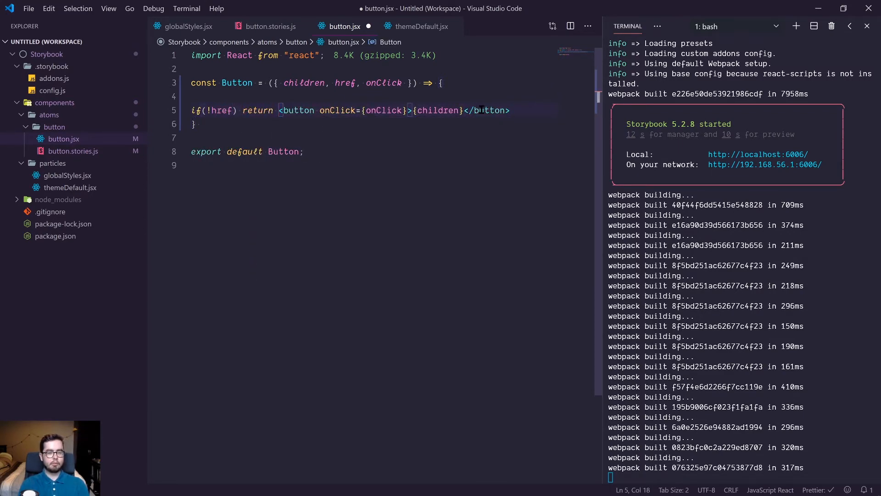
text(return)
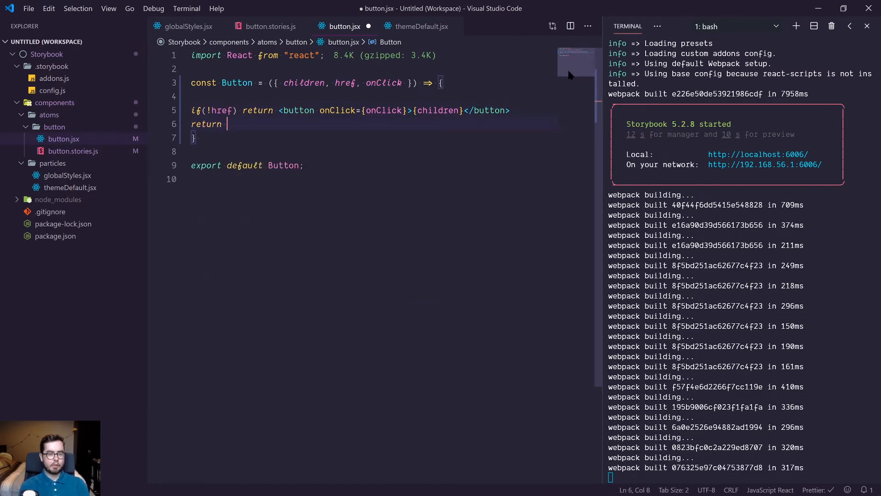
text(<a)
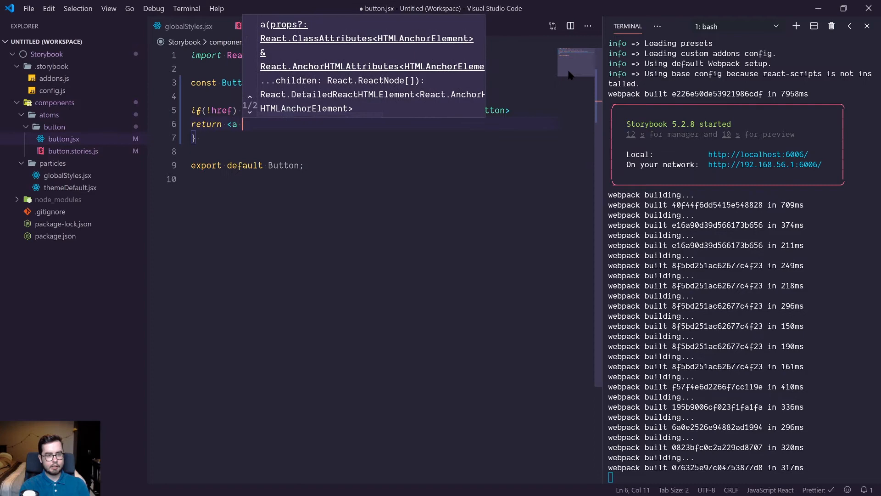
text(href={href}>{child</a>)
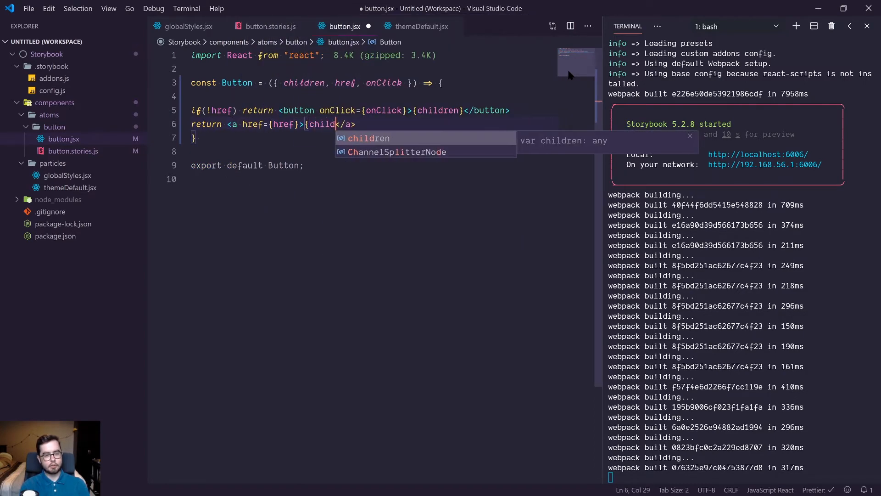
key(Tab)
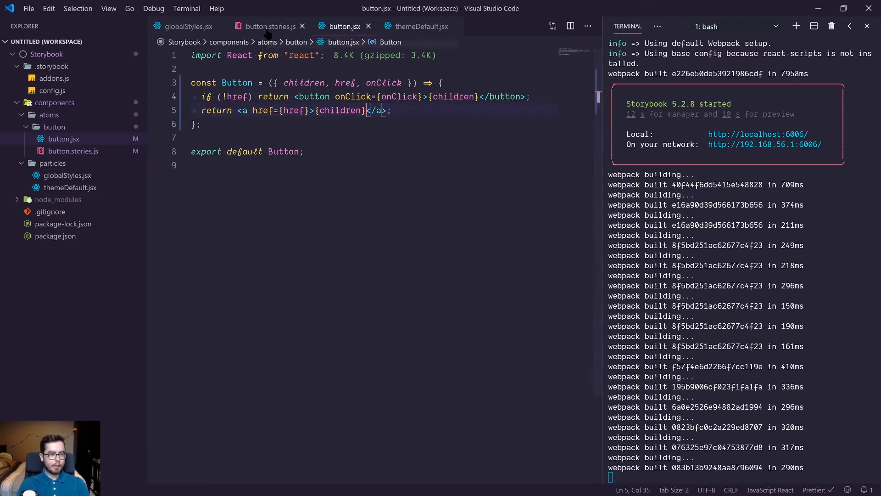
Step: Add a linkedButton story in button.stories.js passing href="/route" and labelled 'Linked button'
click(269, 26)
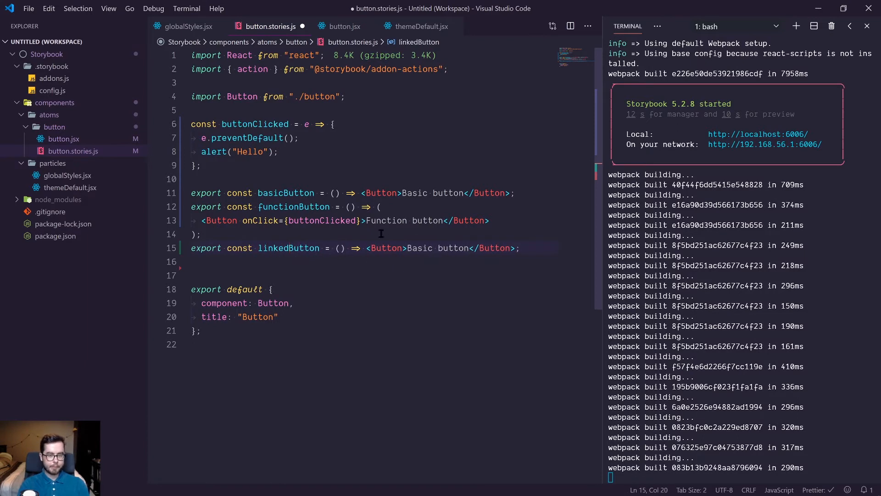
text(href=)
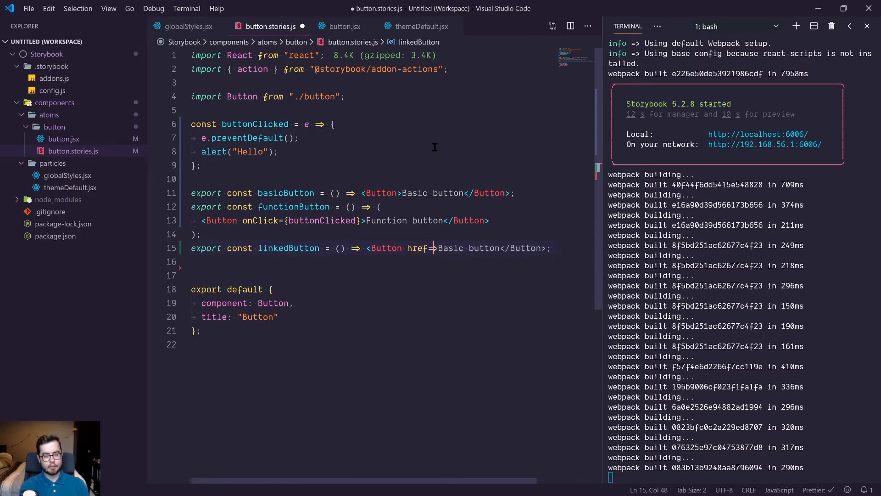
text("/route")
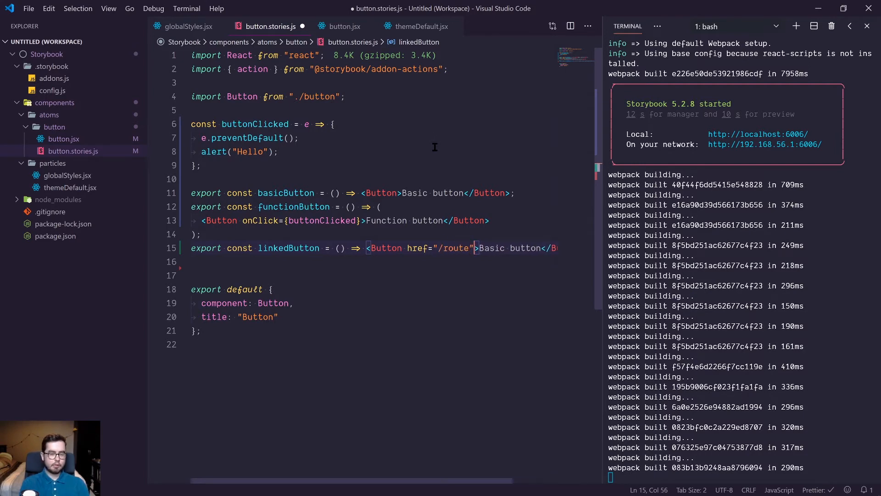
text(L)
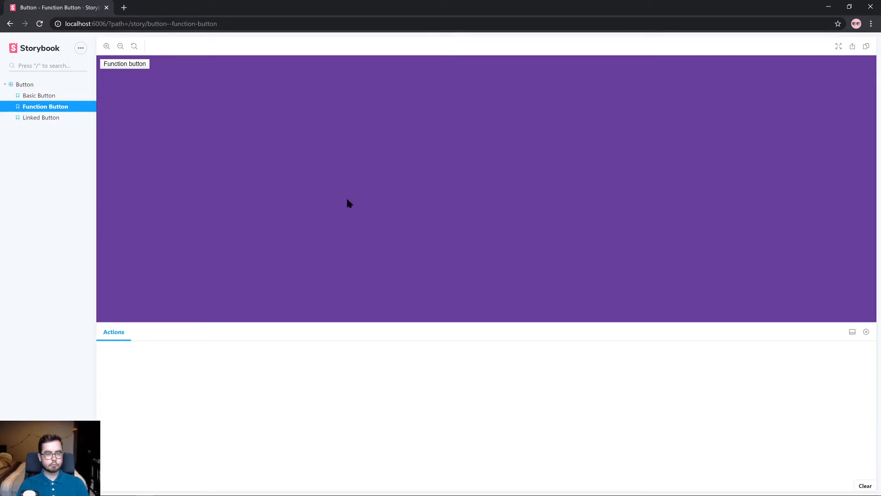
Step: Show the Linked Button story and inspect its DOM to confirm an anchor with href "/route"
click(42, 118)
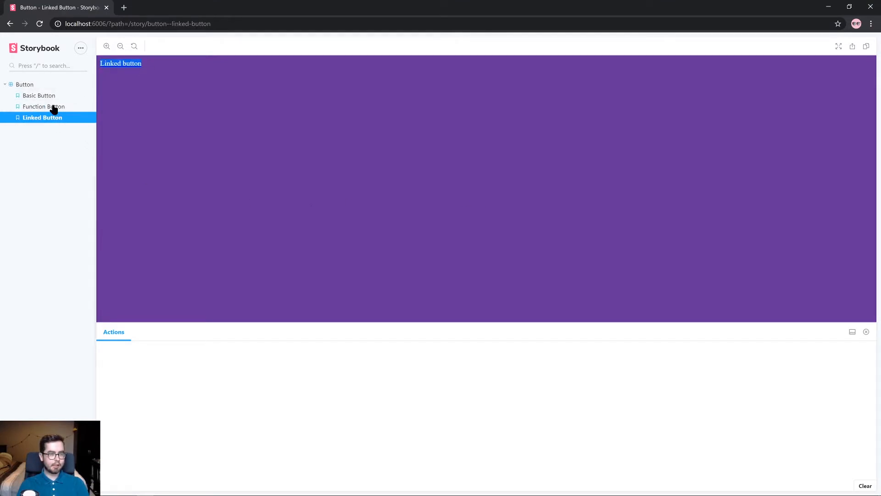
mouse_move(111, 71)
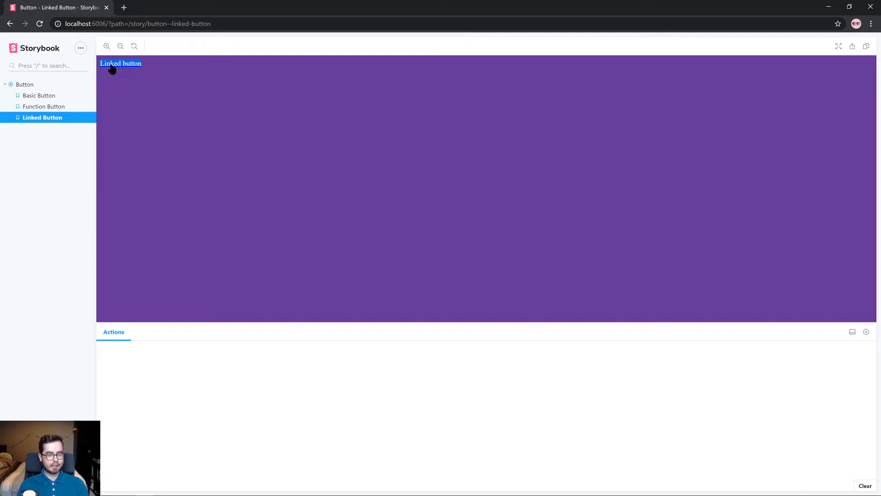
key(F12)
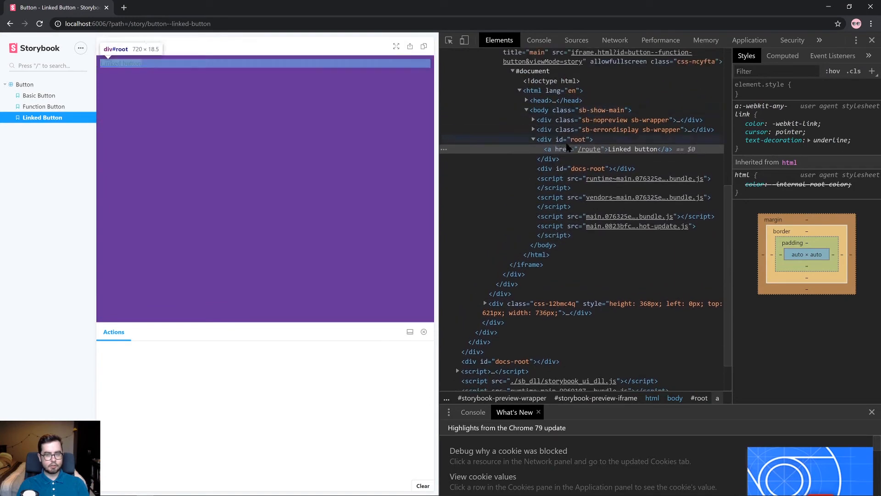
Step: Inspect the Function Button and Basic Button stories to confirm both render plain button elements
click(45, 107)
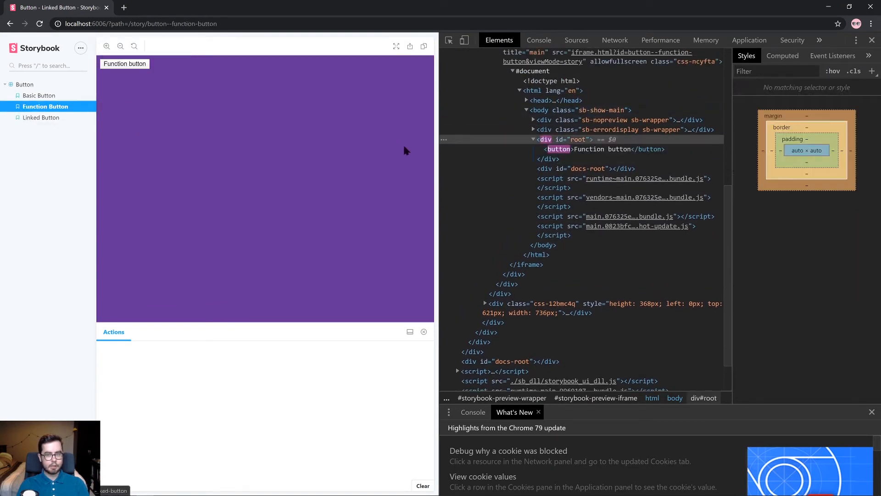
click(39, 94)
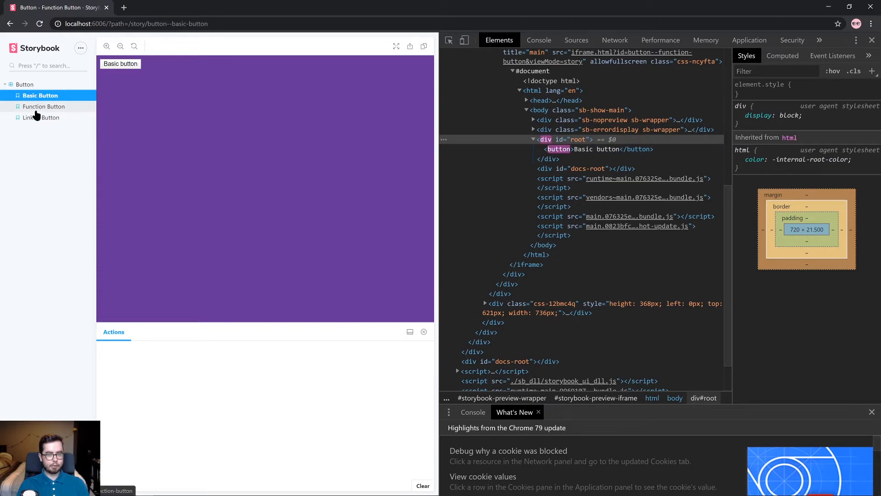
click(42, 117)
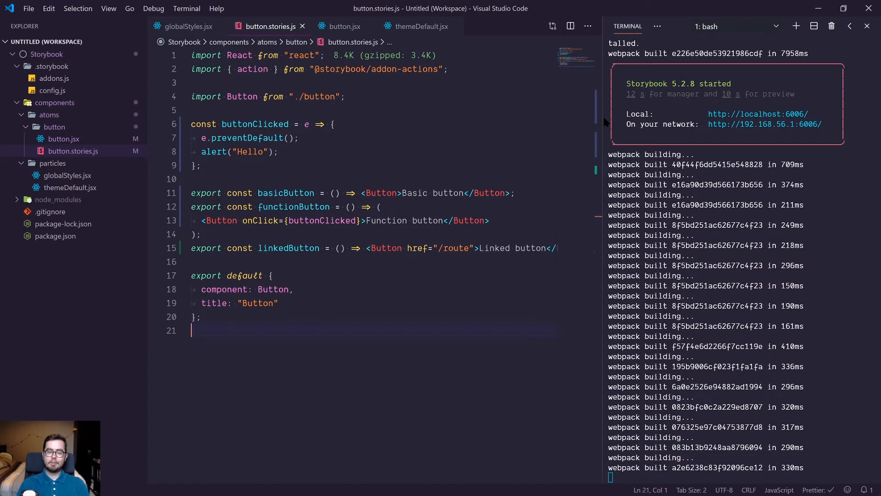
mouse_move(687, 152)
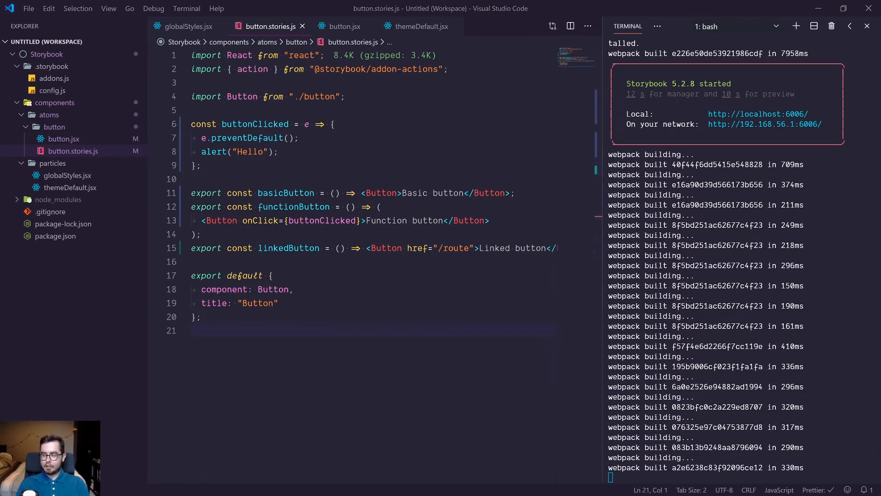
Step: Run npm i prop-types in the integrated terminal to install the package
click(334, 124)
text(npm i)
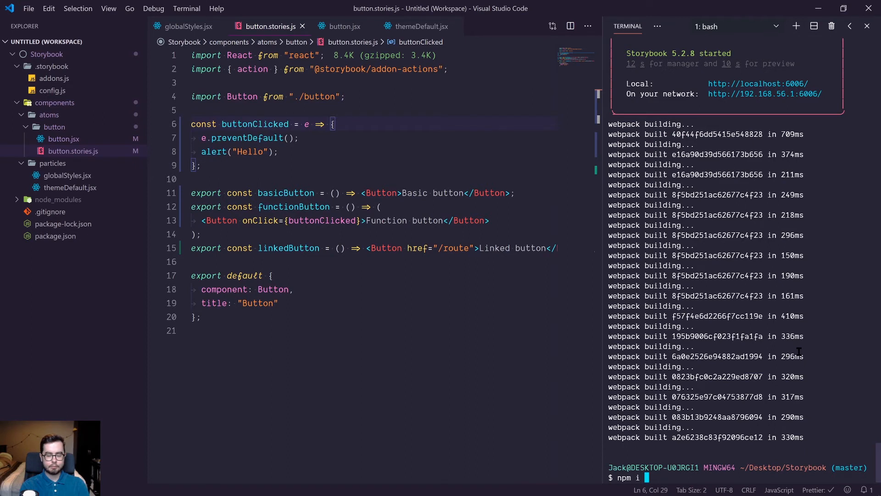
text(prop-types)
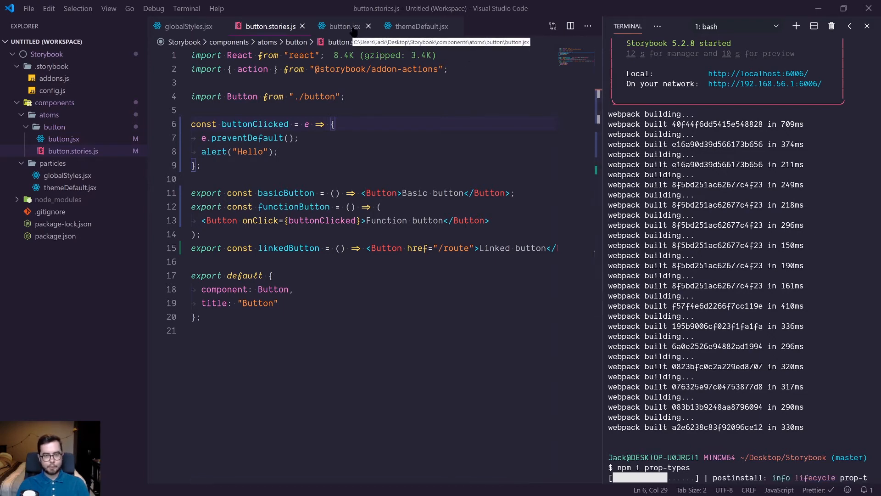
Step: Add import PropTypes from "prop-types" to button.jsx
click(342, 27)
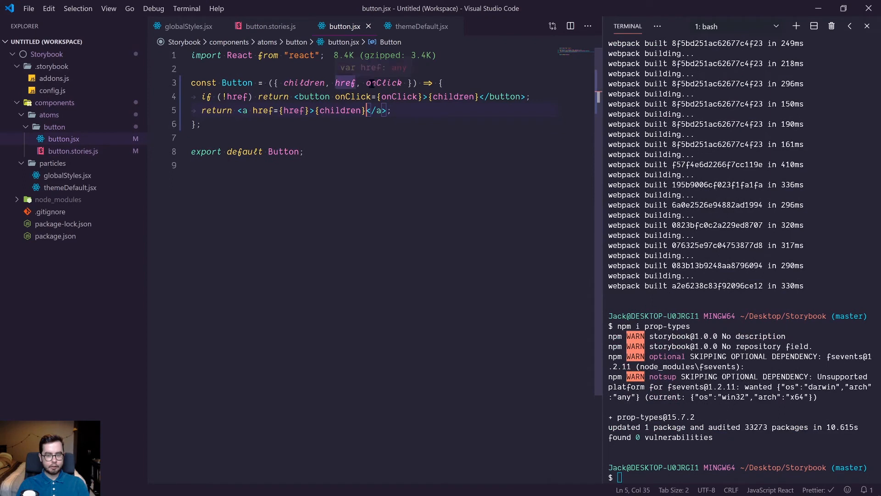
text(import PropTypes from "prop-types";)
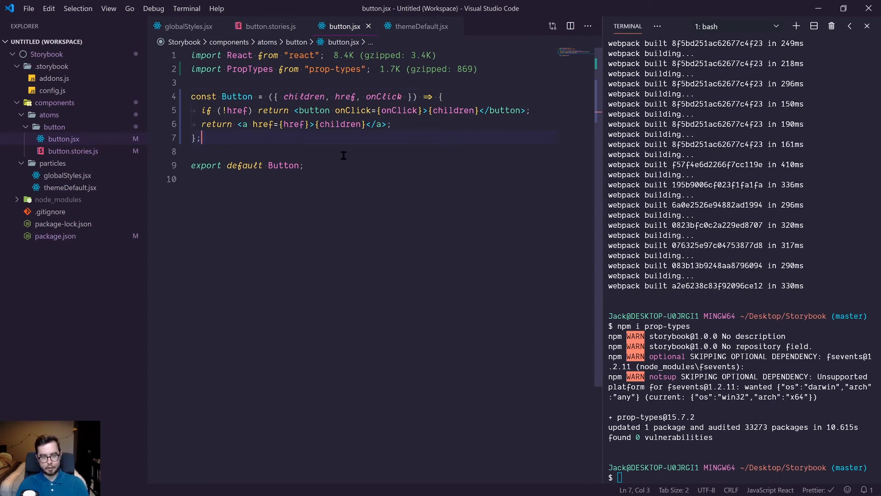
key(enter)
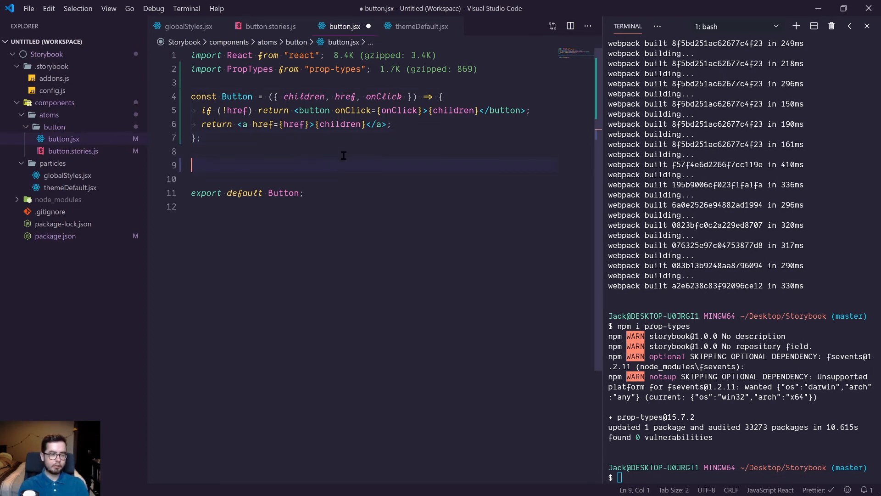
Step: Begin Button.propTypes with children: node.isRequired
text(Button.prop)
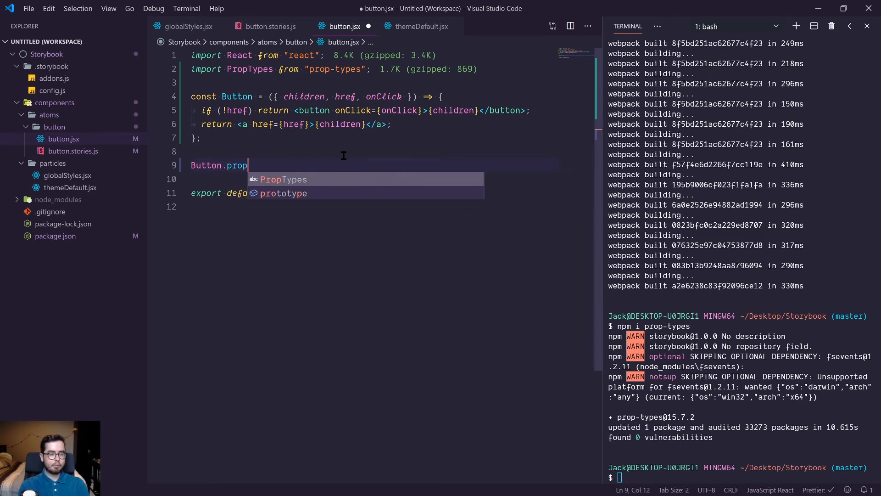
text(Types =)
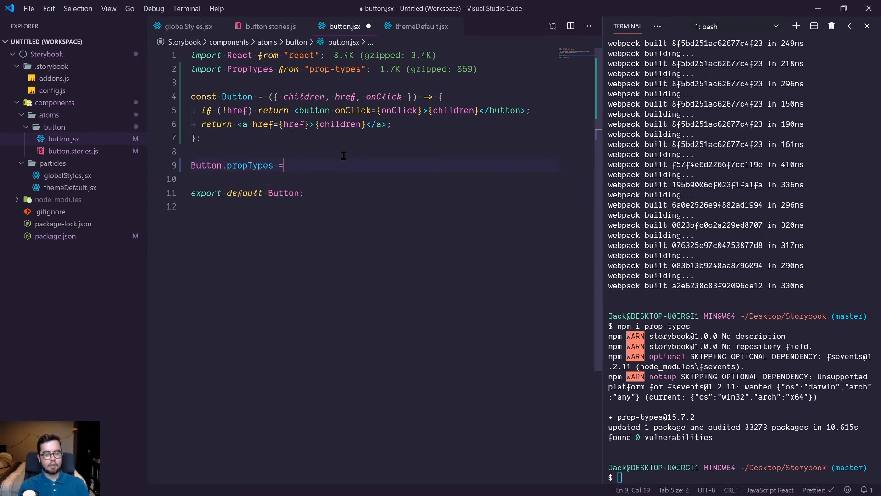
text({)
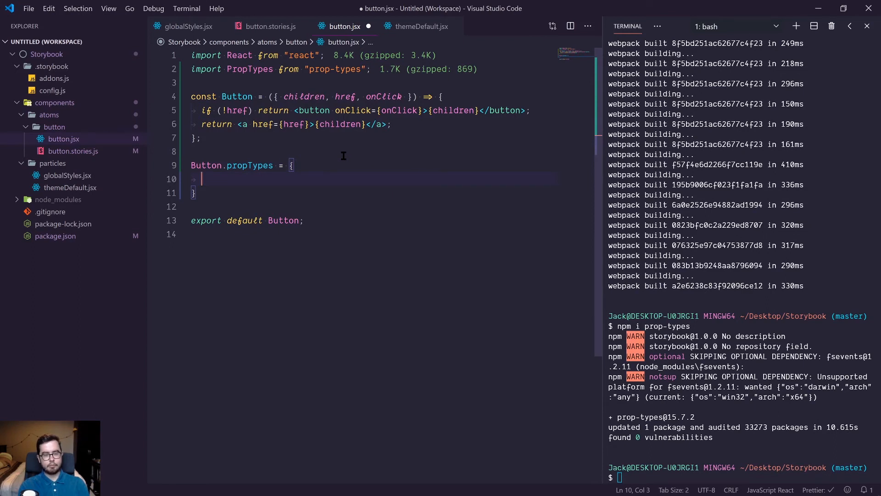
text(childr)
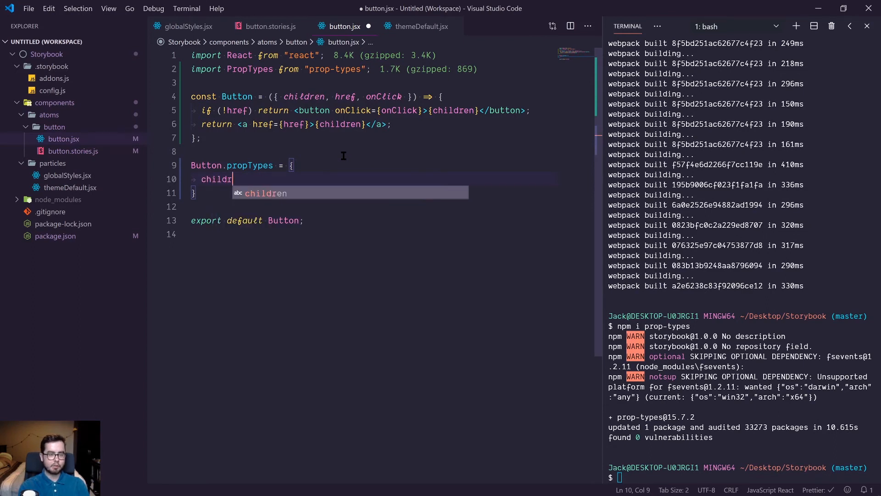
text(en: node)
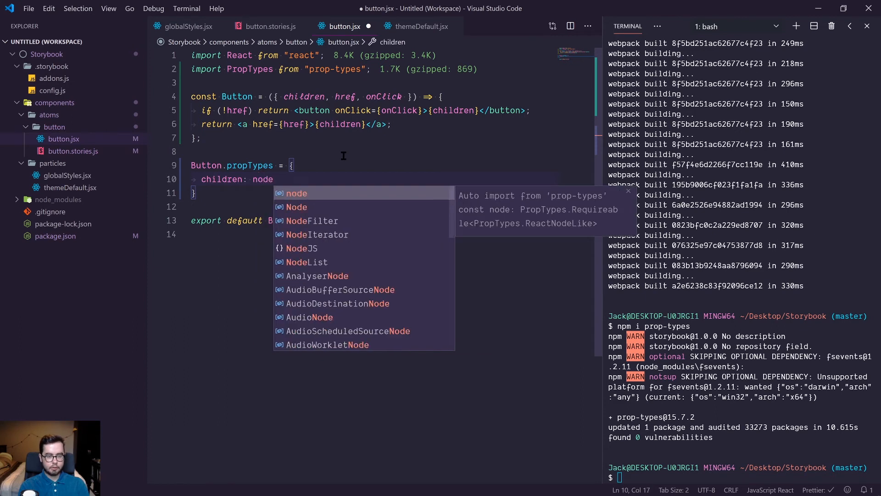
text(.isRequired,)
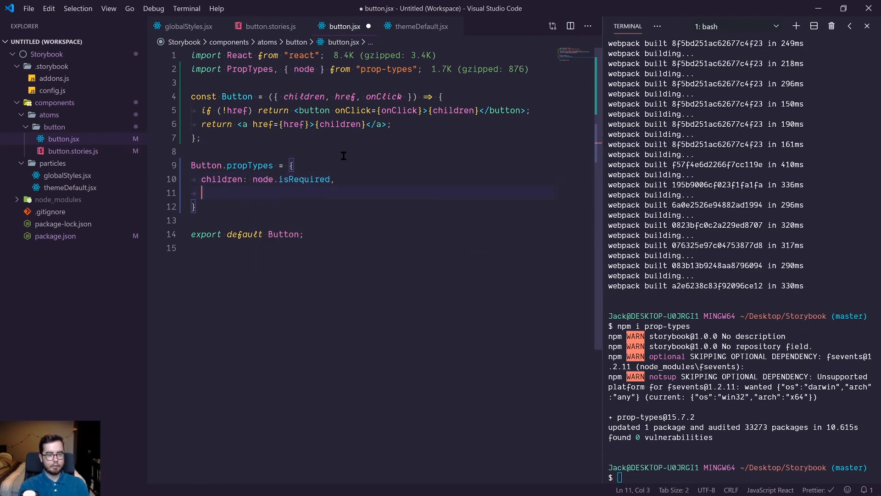
Step: Add href: string and onClick: func to Button.propTypes
text(href)
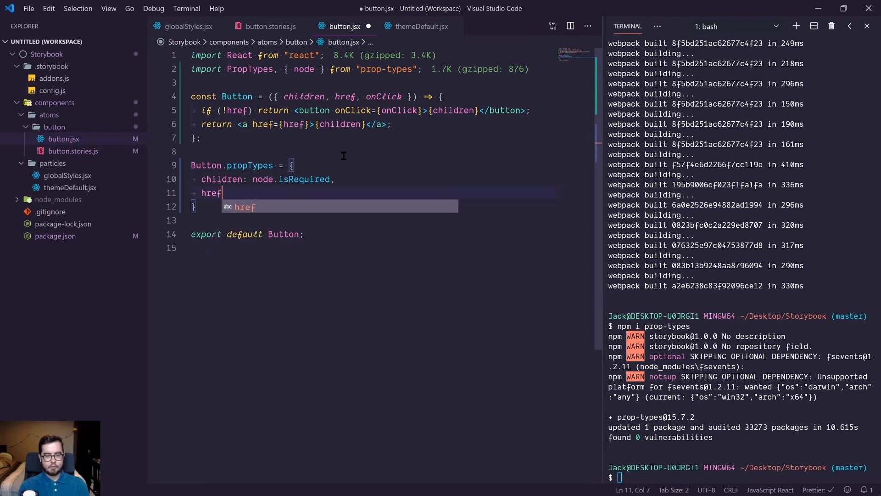
text(: string,)
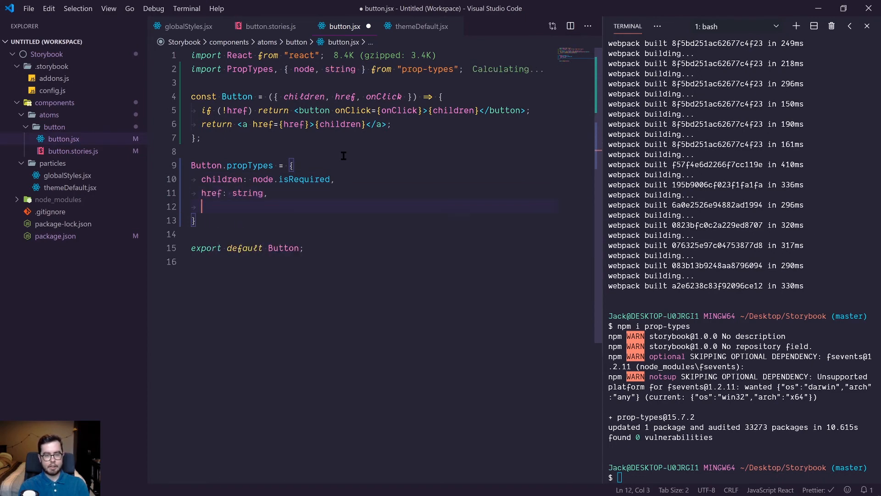
text(onClick)
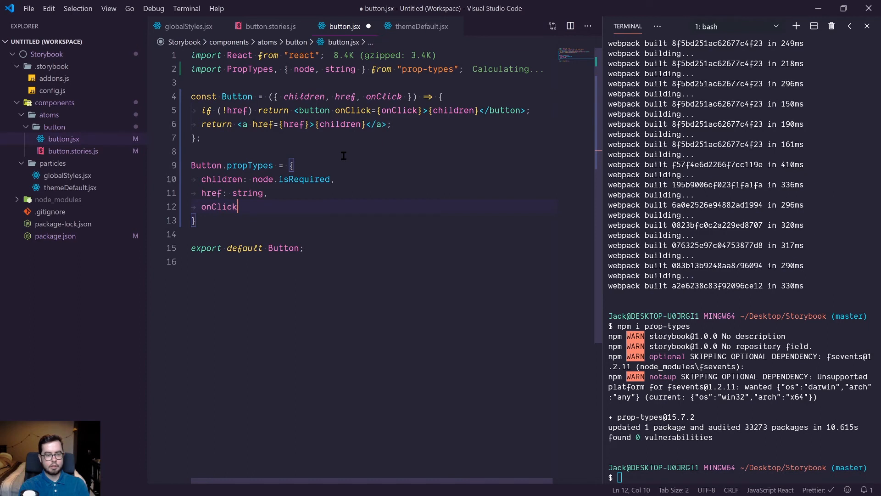
text(: func,)
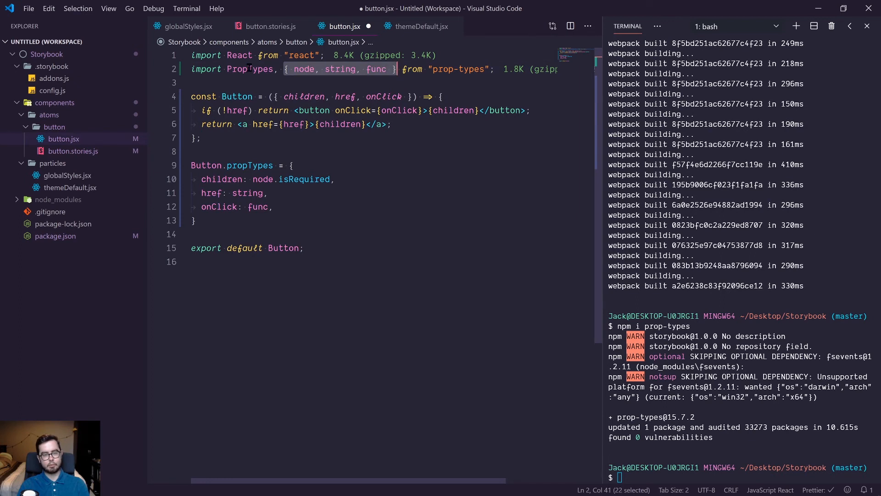
Step: Reduce the import to { func, node, string } from prop-types, save, and run npm run storybook
click(242, 69)
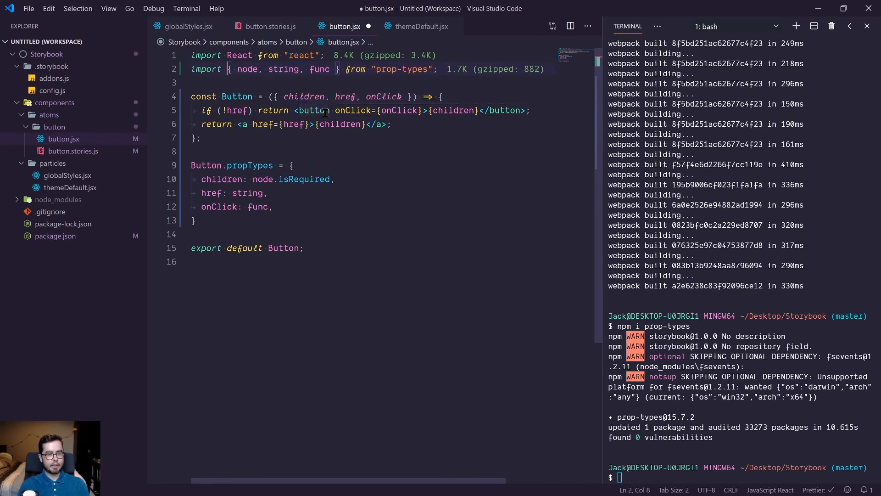
click(324, 69)
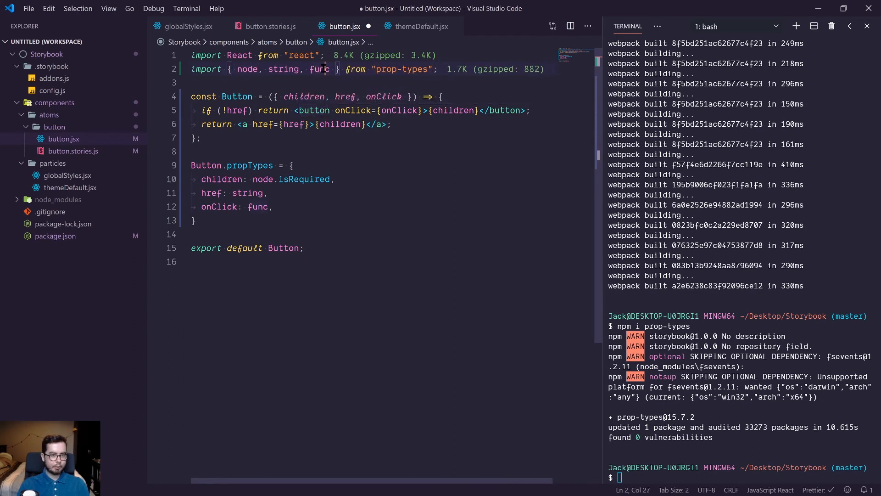
key(BackSpace)
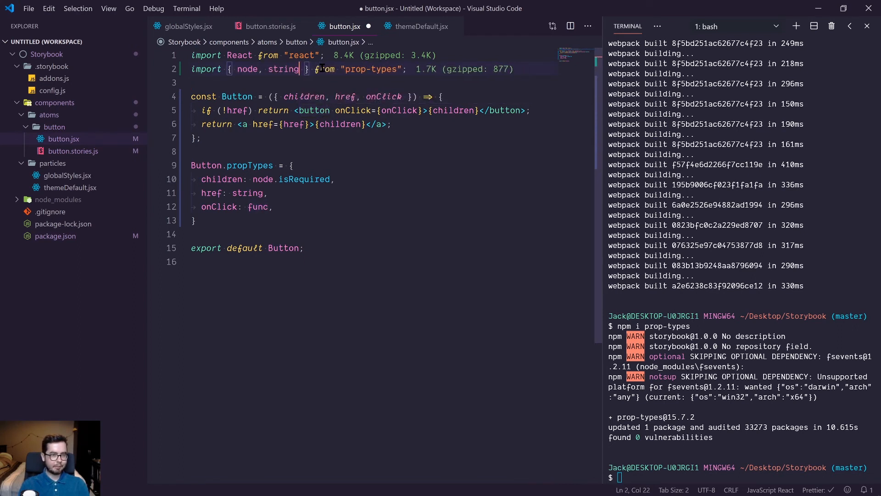
text(func,)
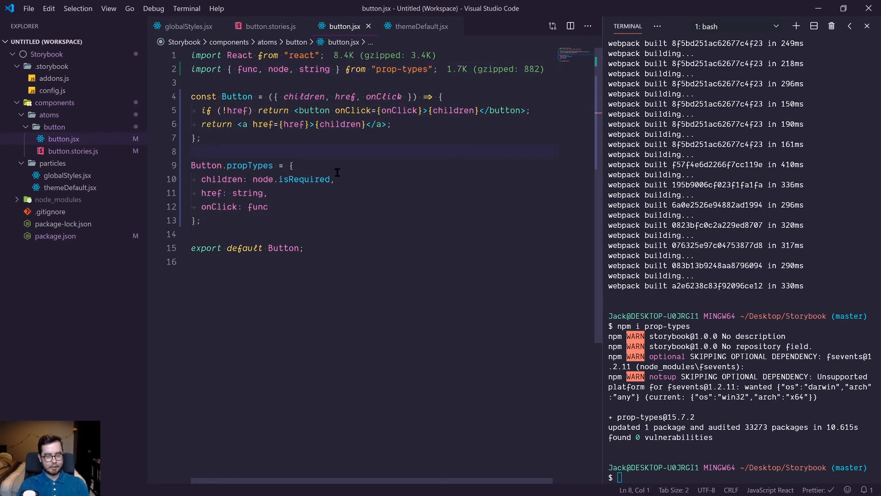
text(npm run storybook)
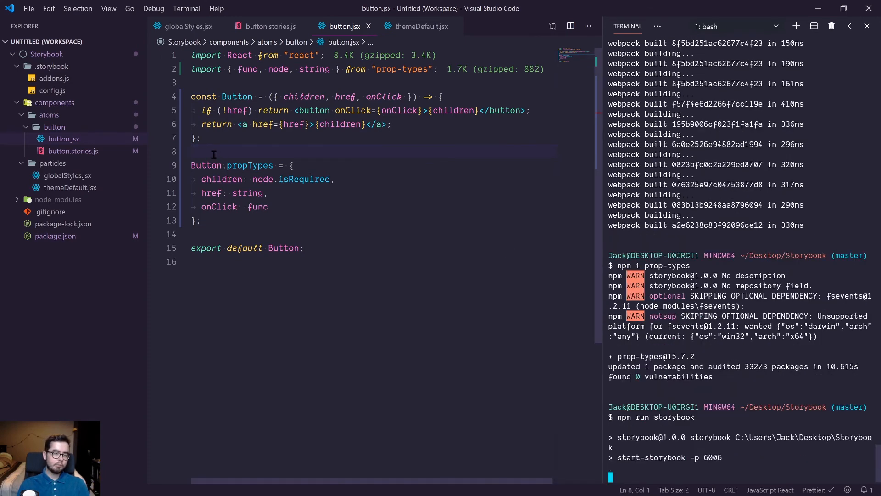
Step: Wait for Storybook to start, then open the Basic button story at localhost:6006
drag(191, 165, 201, 220)
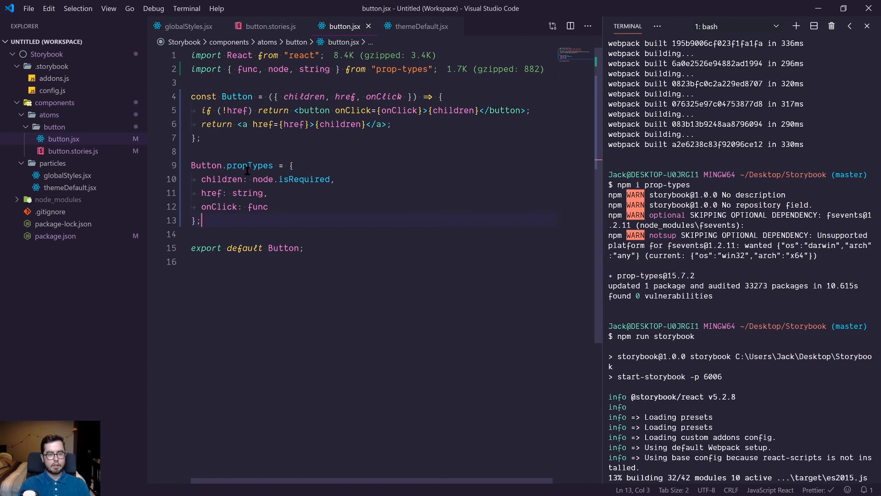
mouse_move(412, 211)
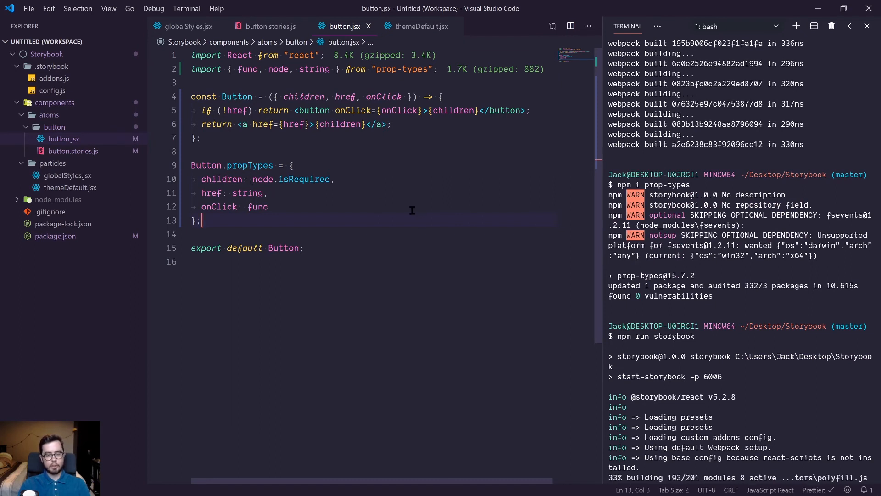
mouse_move(399, 201)
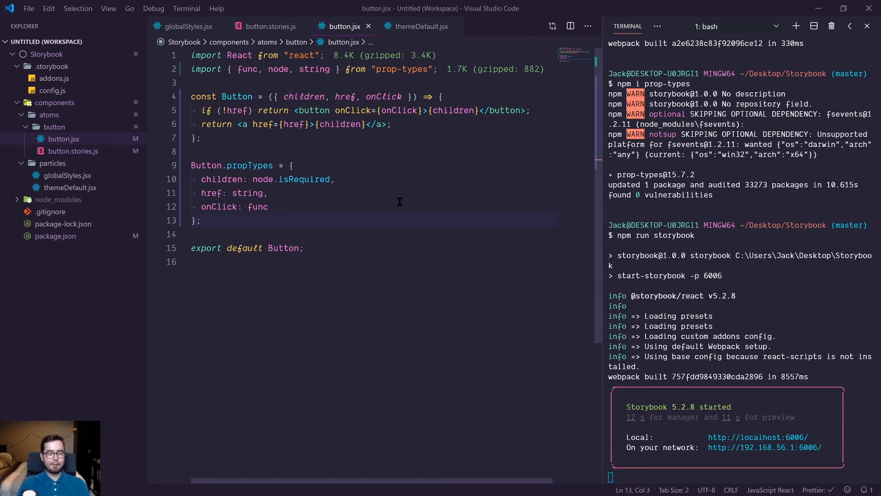
double_click(246, 193)
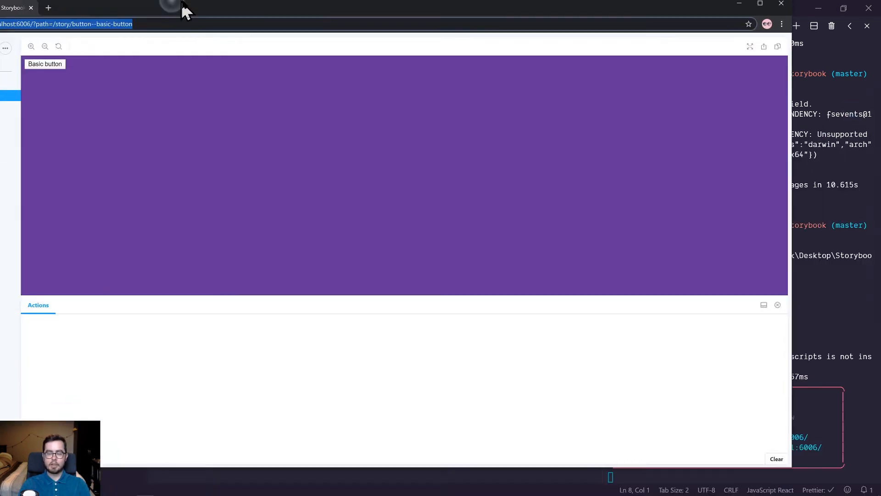
click(43, 117)
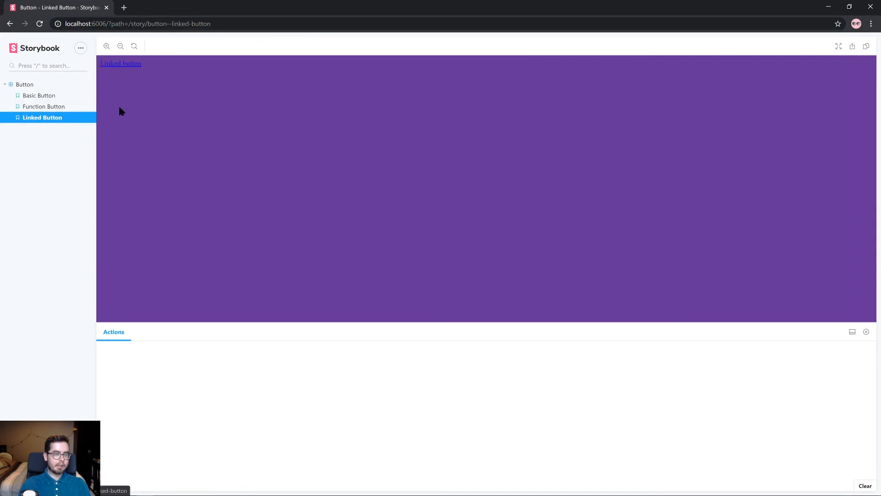
click(39, 95)
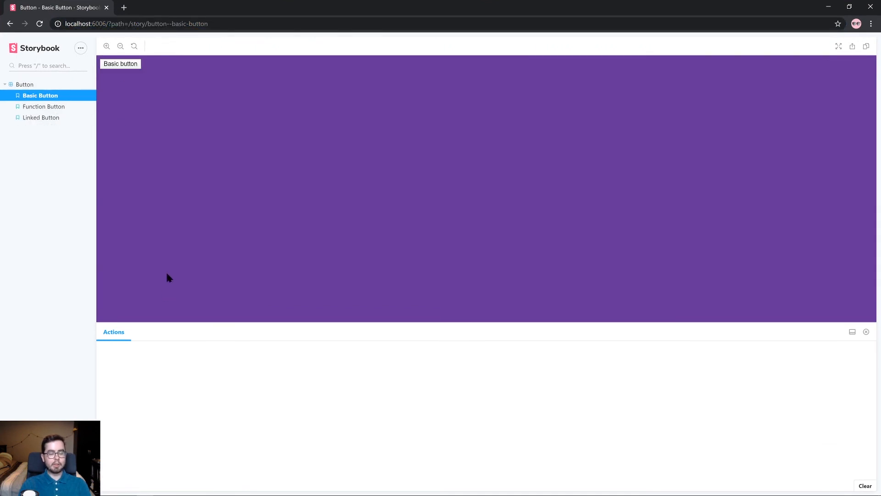